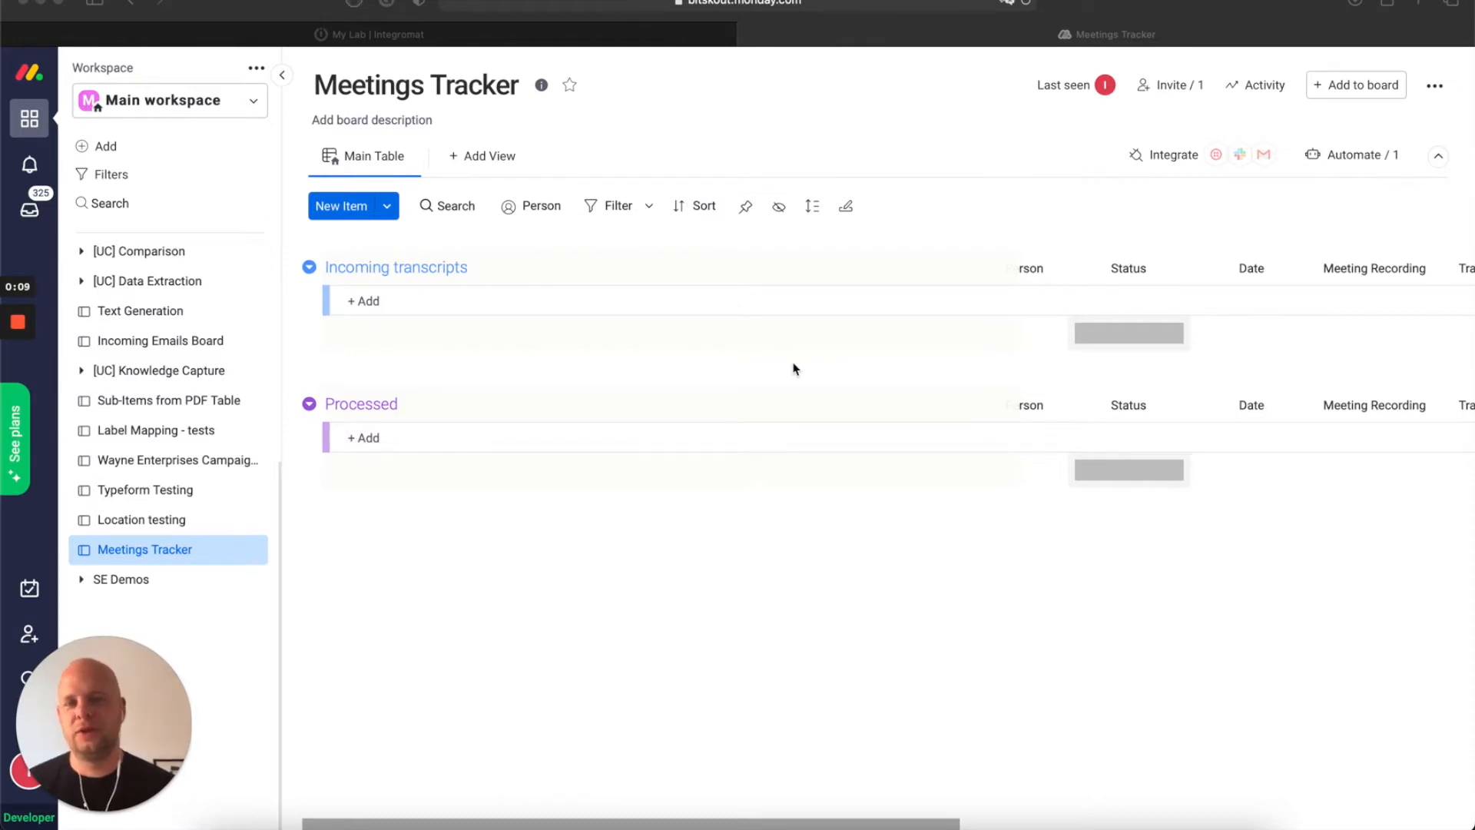
pyautogui.moveTo(800, 369)
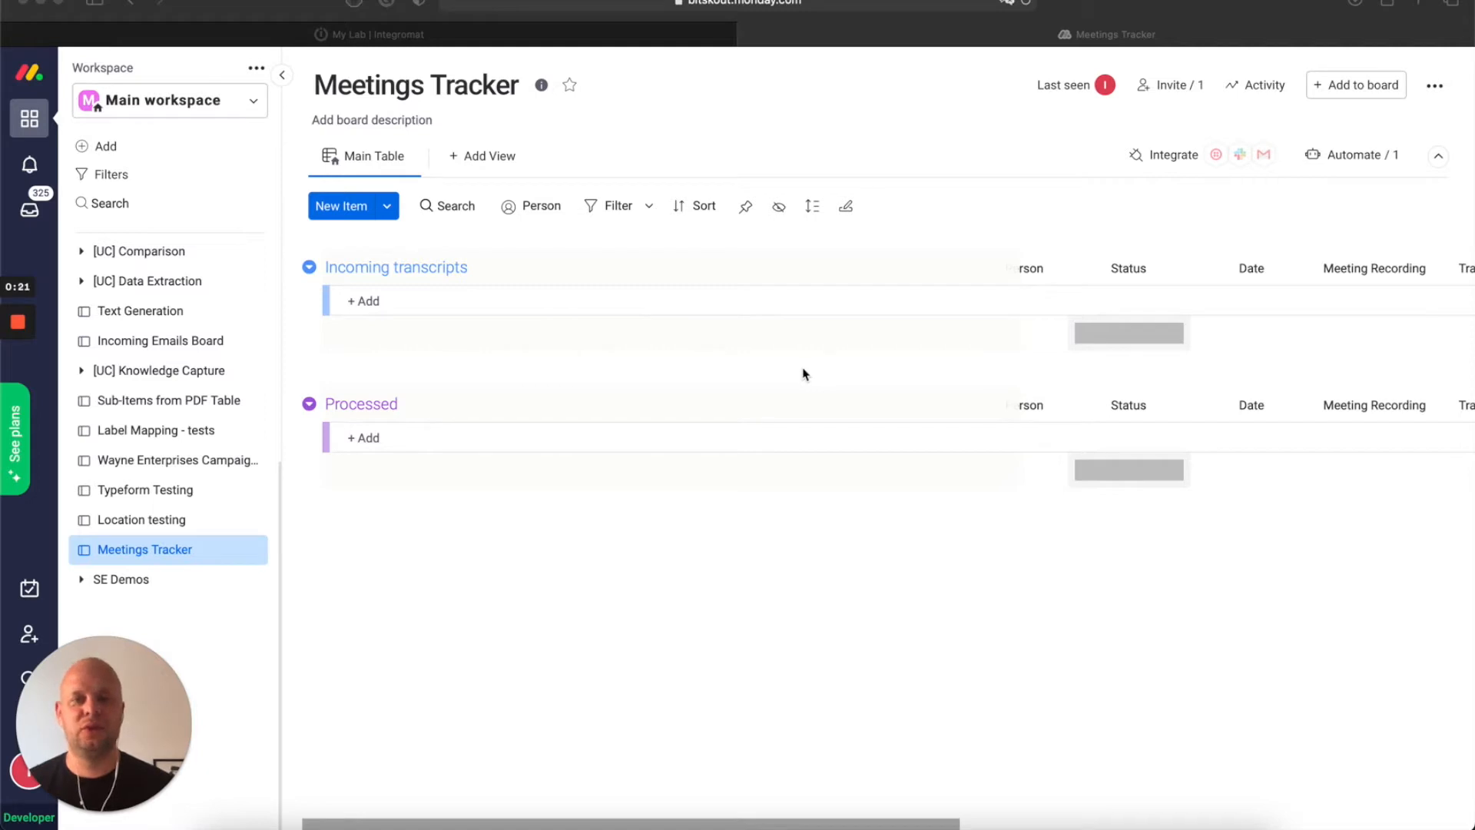
pyautogui.moveTo(800, 375)
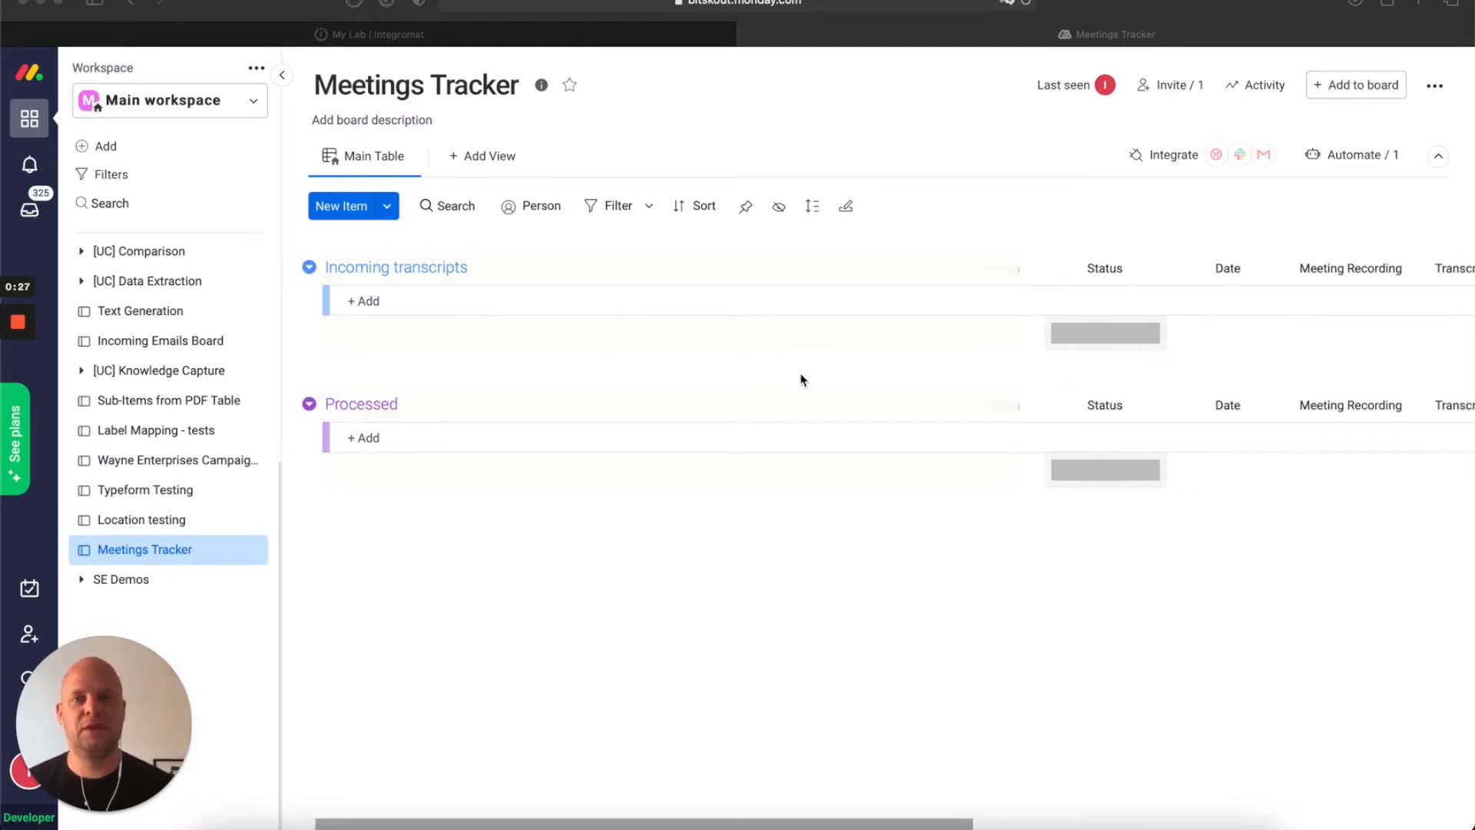
pyautogui.moveTo(809, 382)
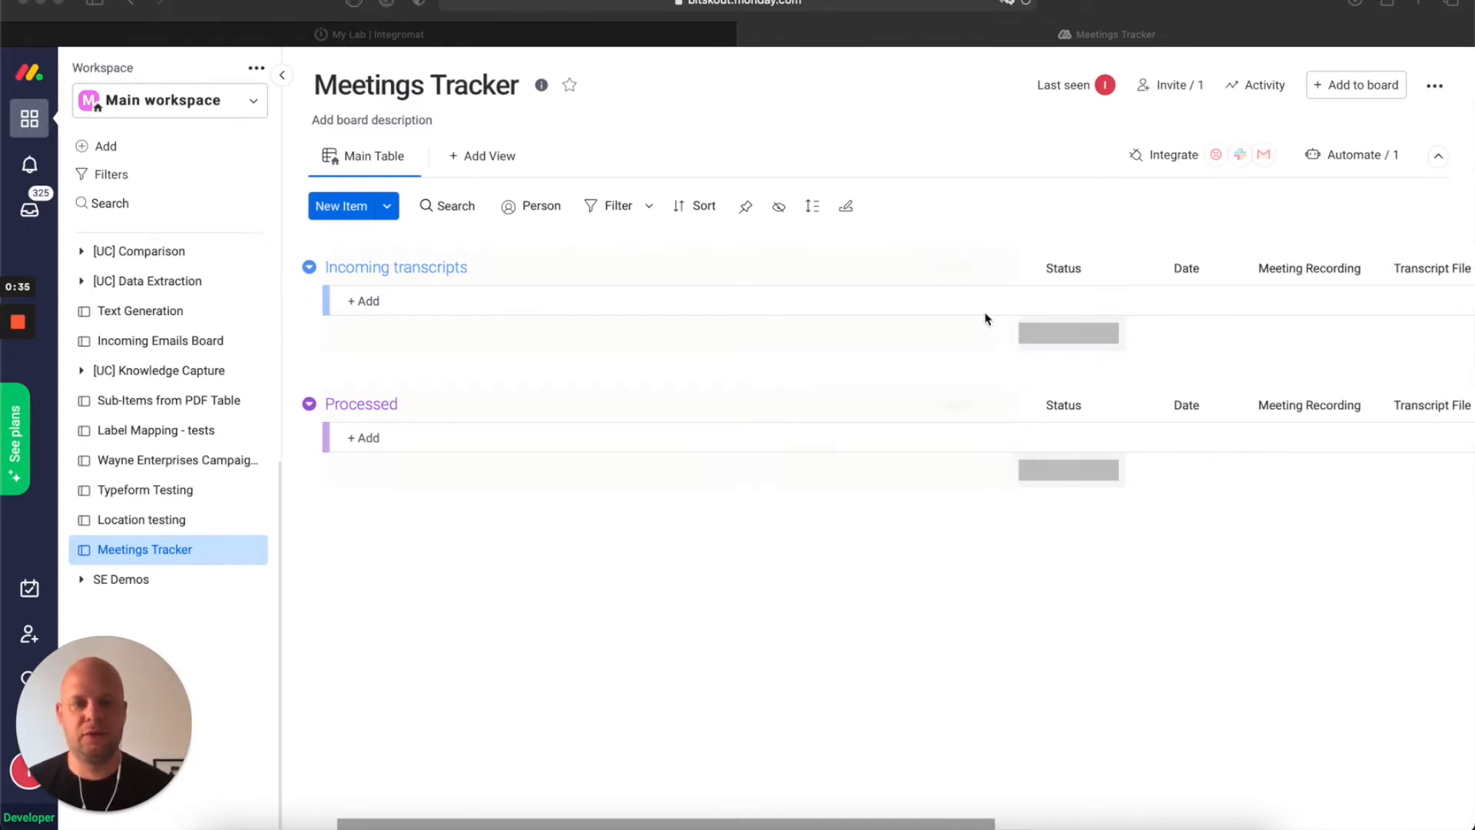
# - Stop the Zoom cloud recording and end the meeting for all participants
pyautogui.hscroll(3)
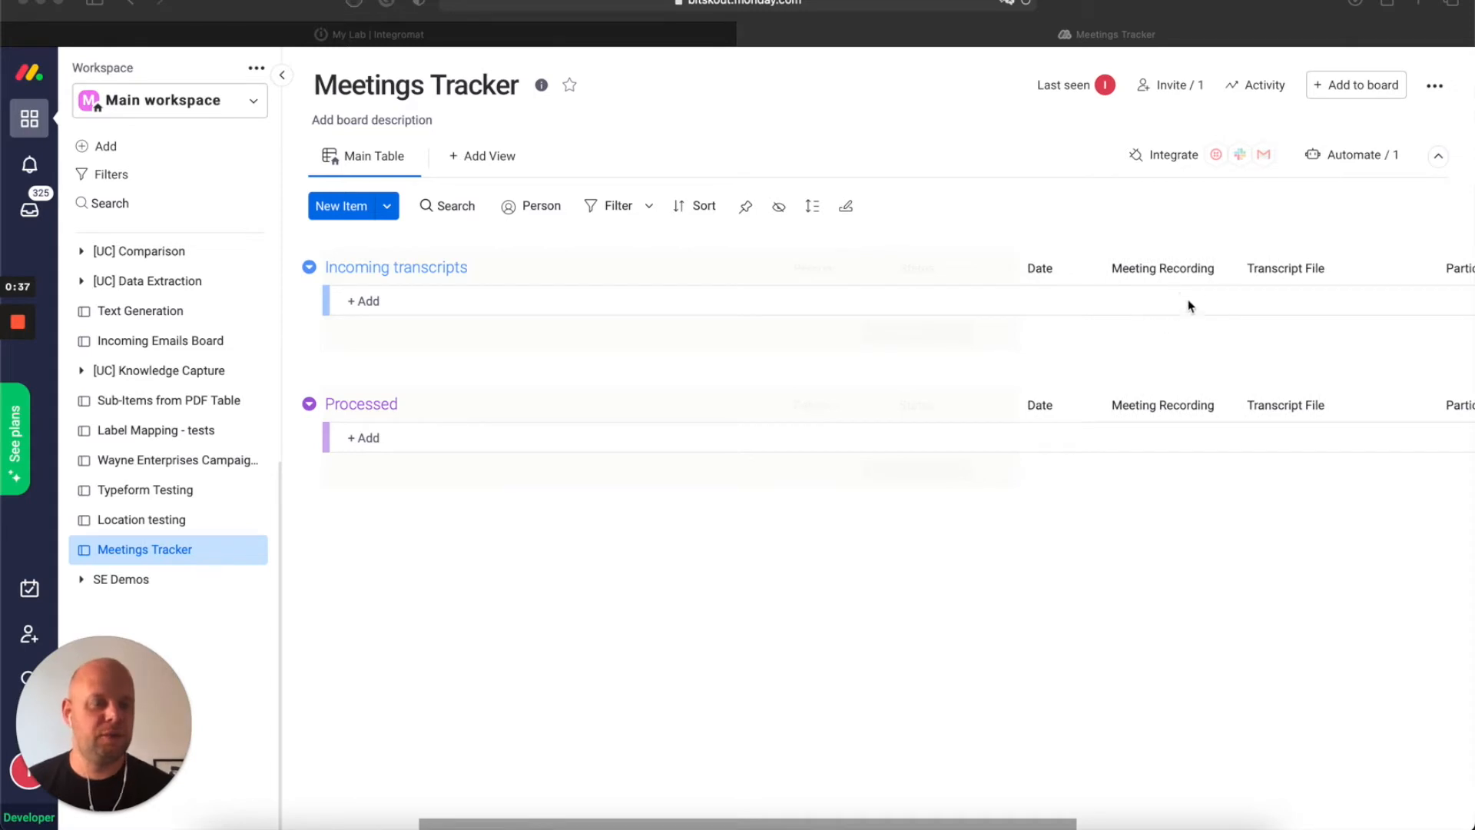
pyautogui.hscroll(3)
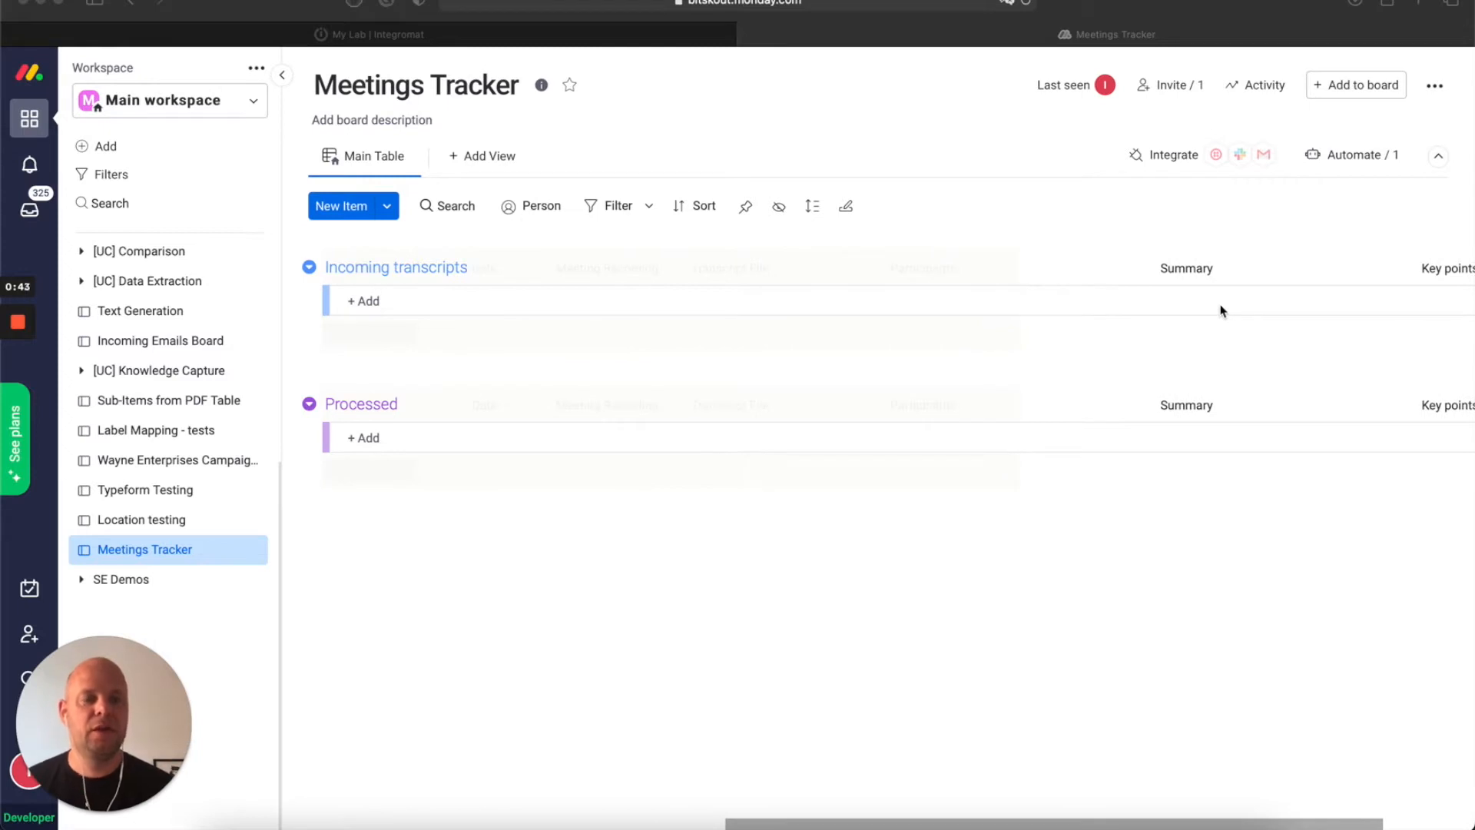
pyautogui.hscroll(3)
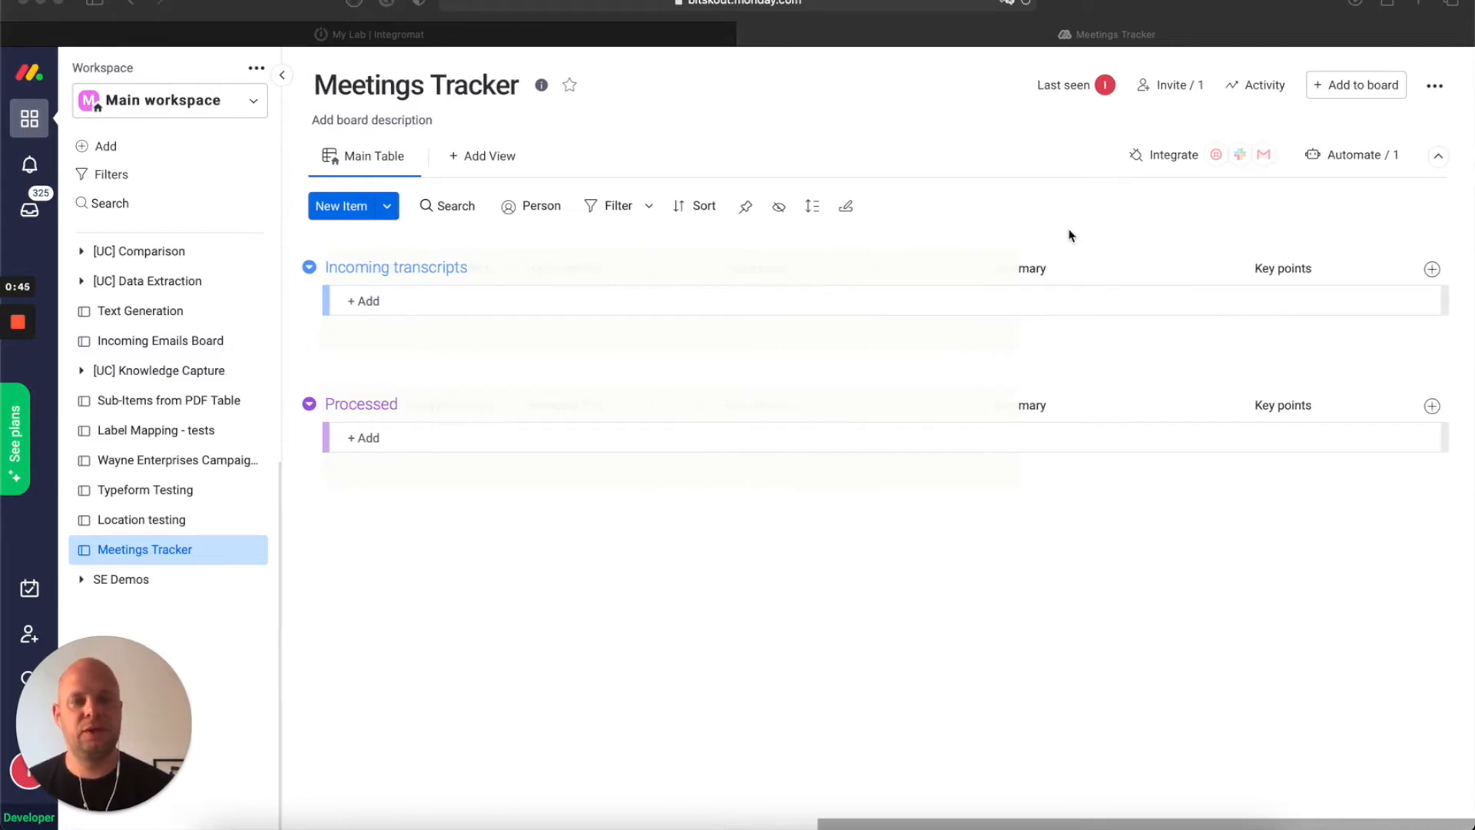
pyautogui.moveTo(1107, 249)
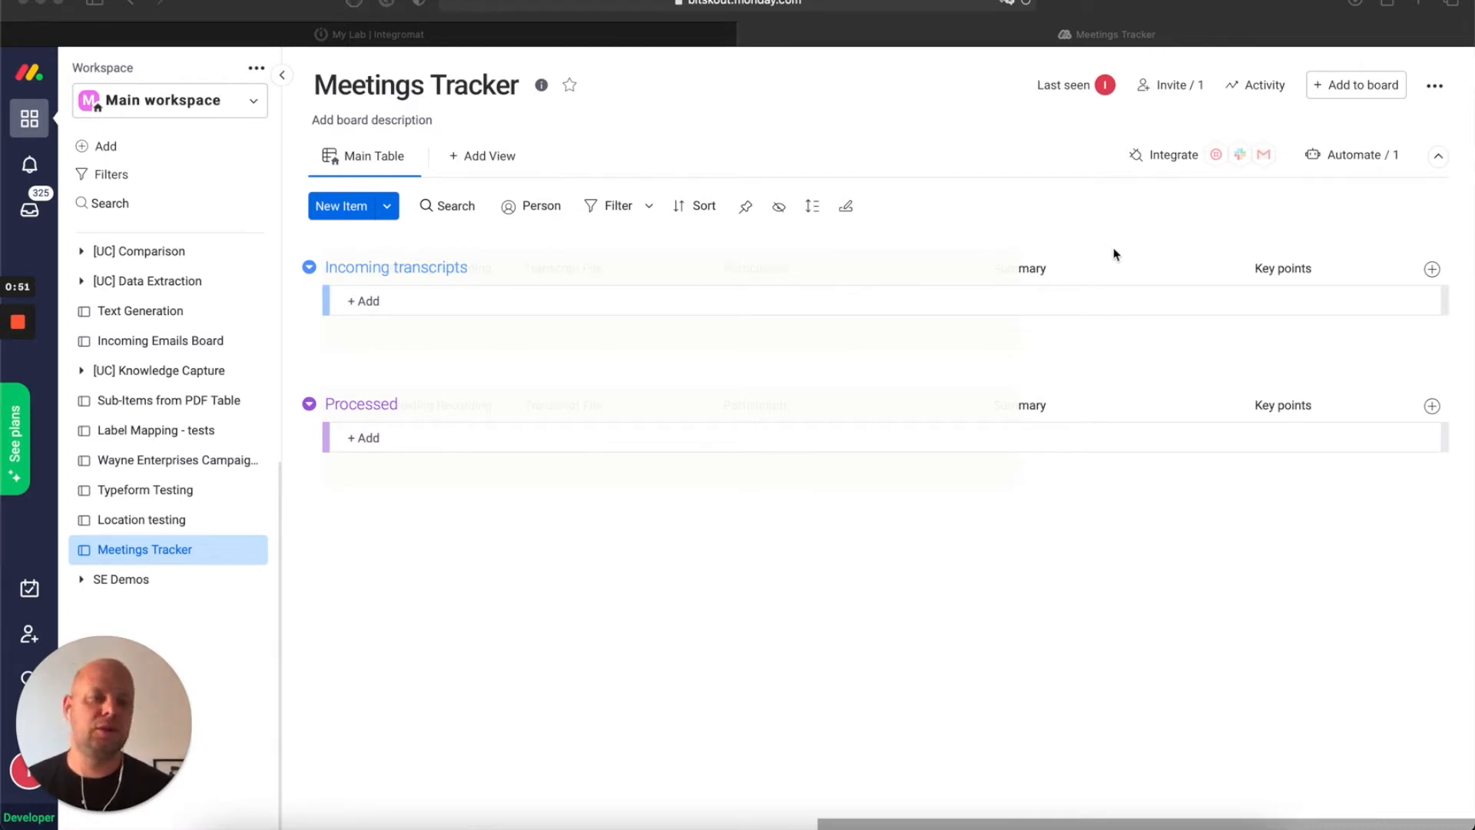
pyautogui.moveTo(1062, 229)
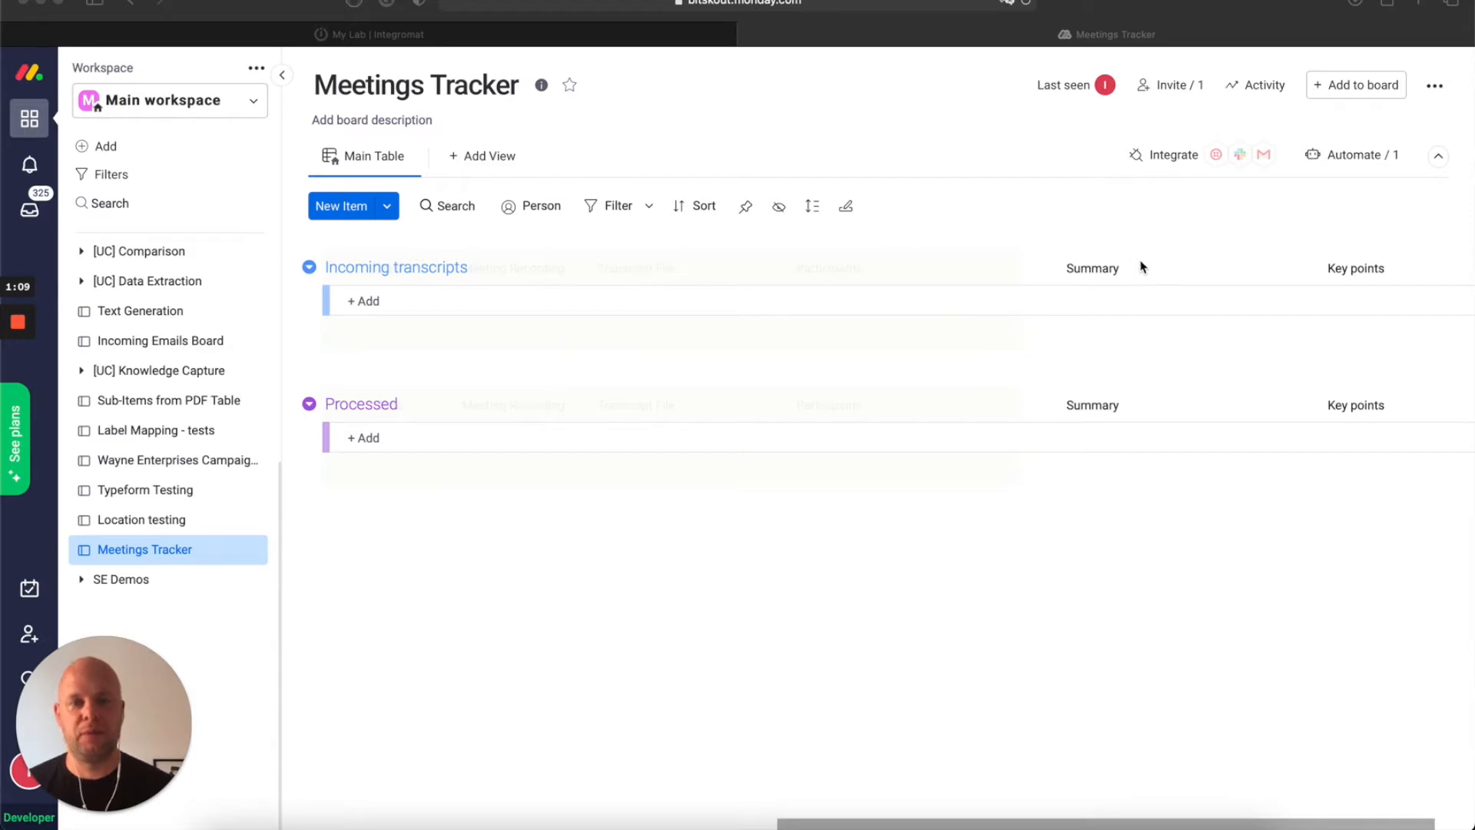
pyautogui.moveTo(1132, 263)
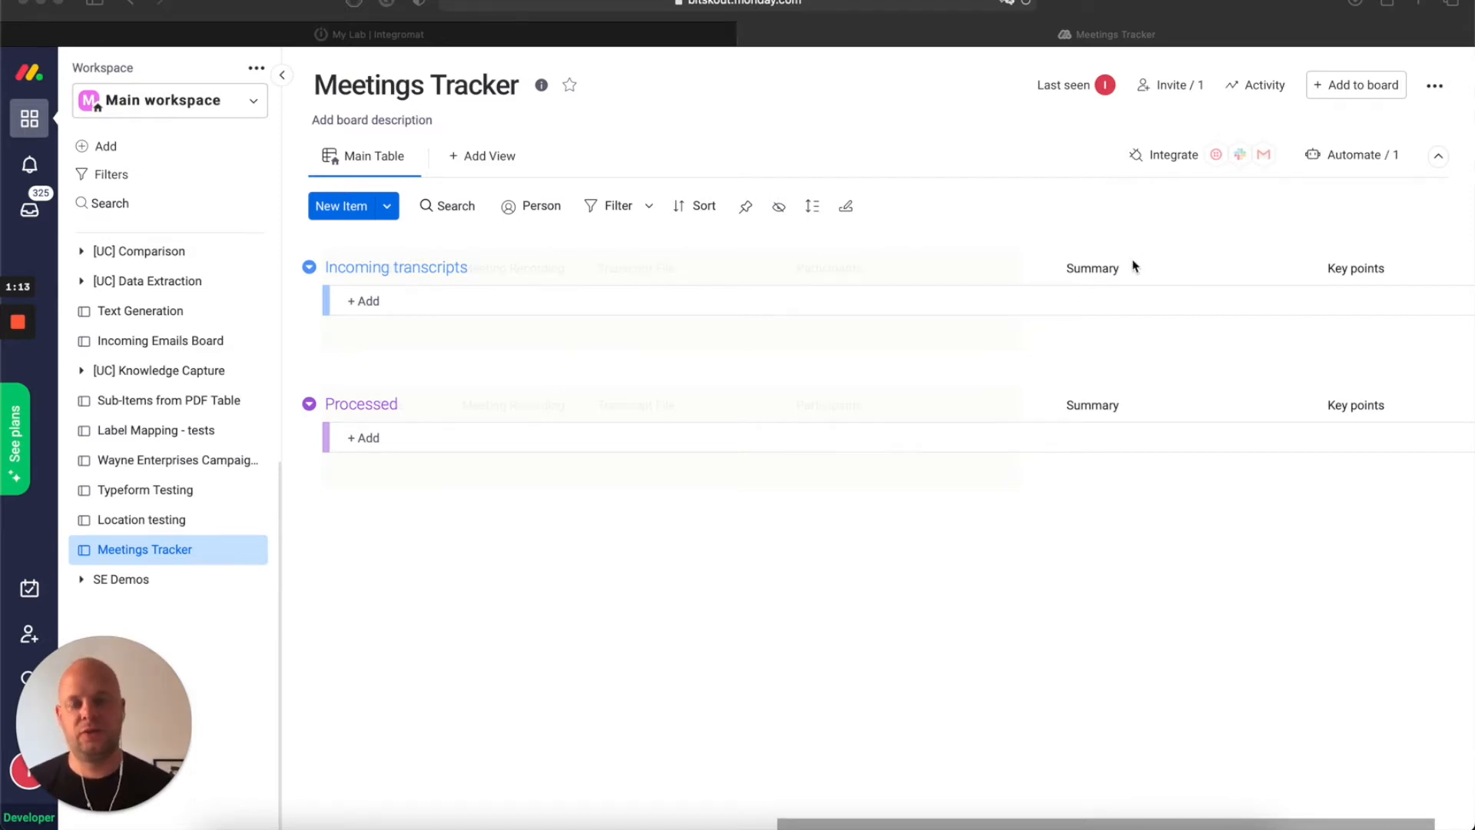
pyautogui.hscroll(3)
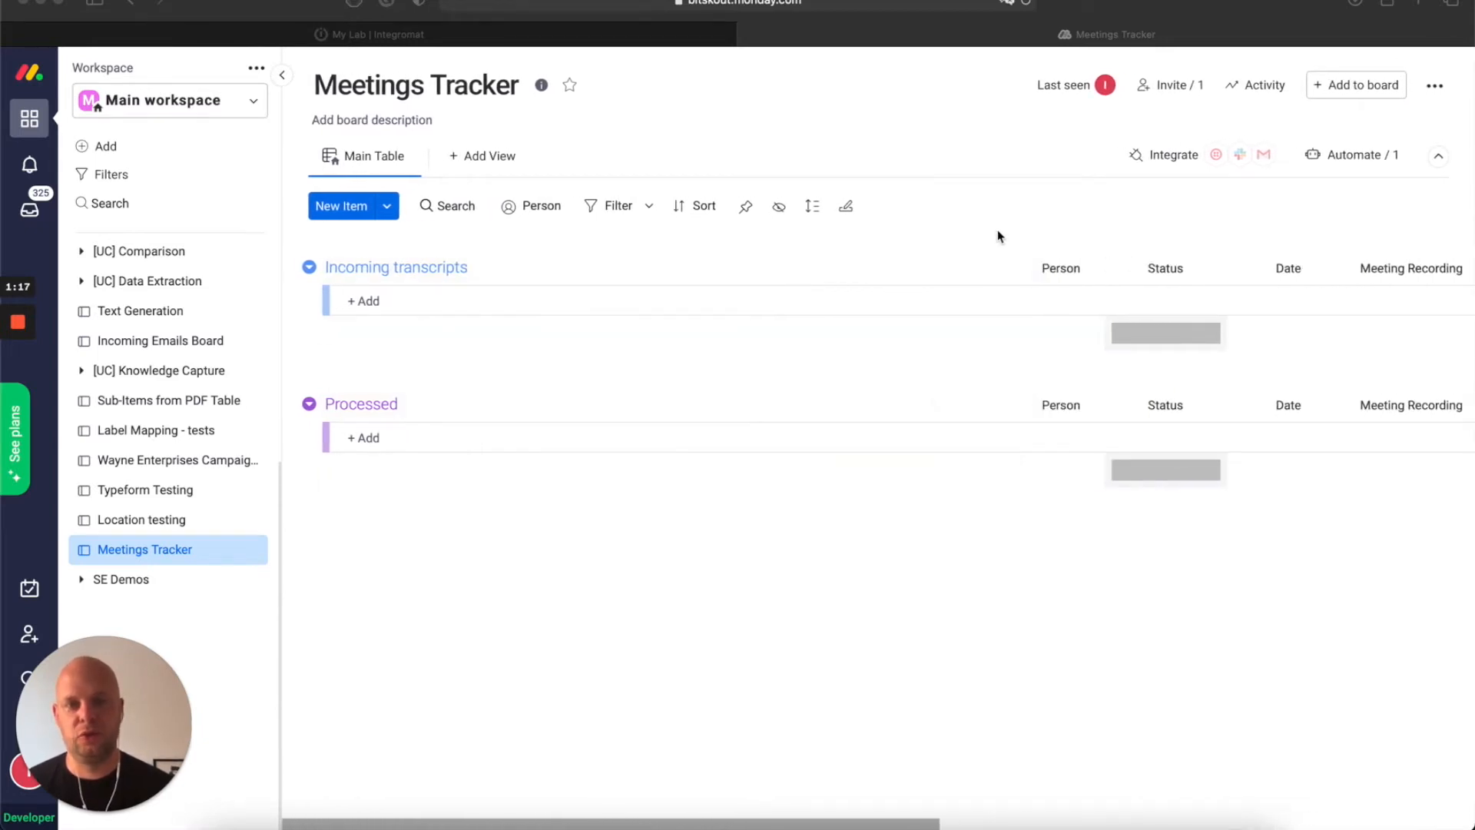
pyautogui.moveTo(986, 234)
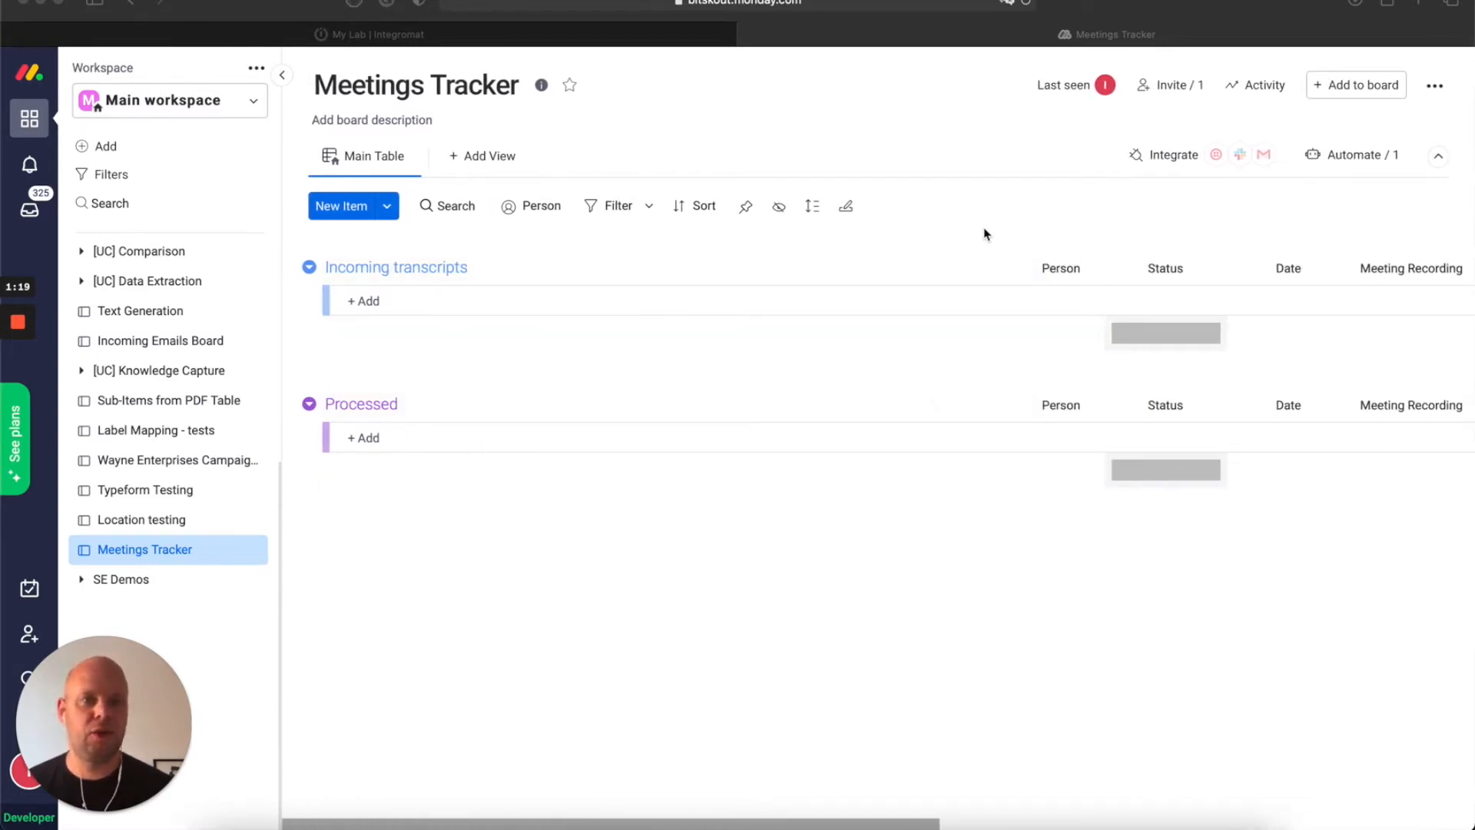
pyautogui.moveTo(896, 722)
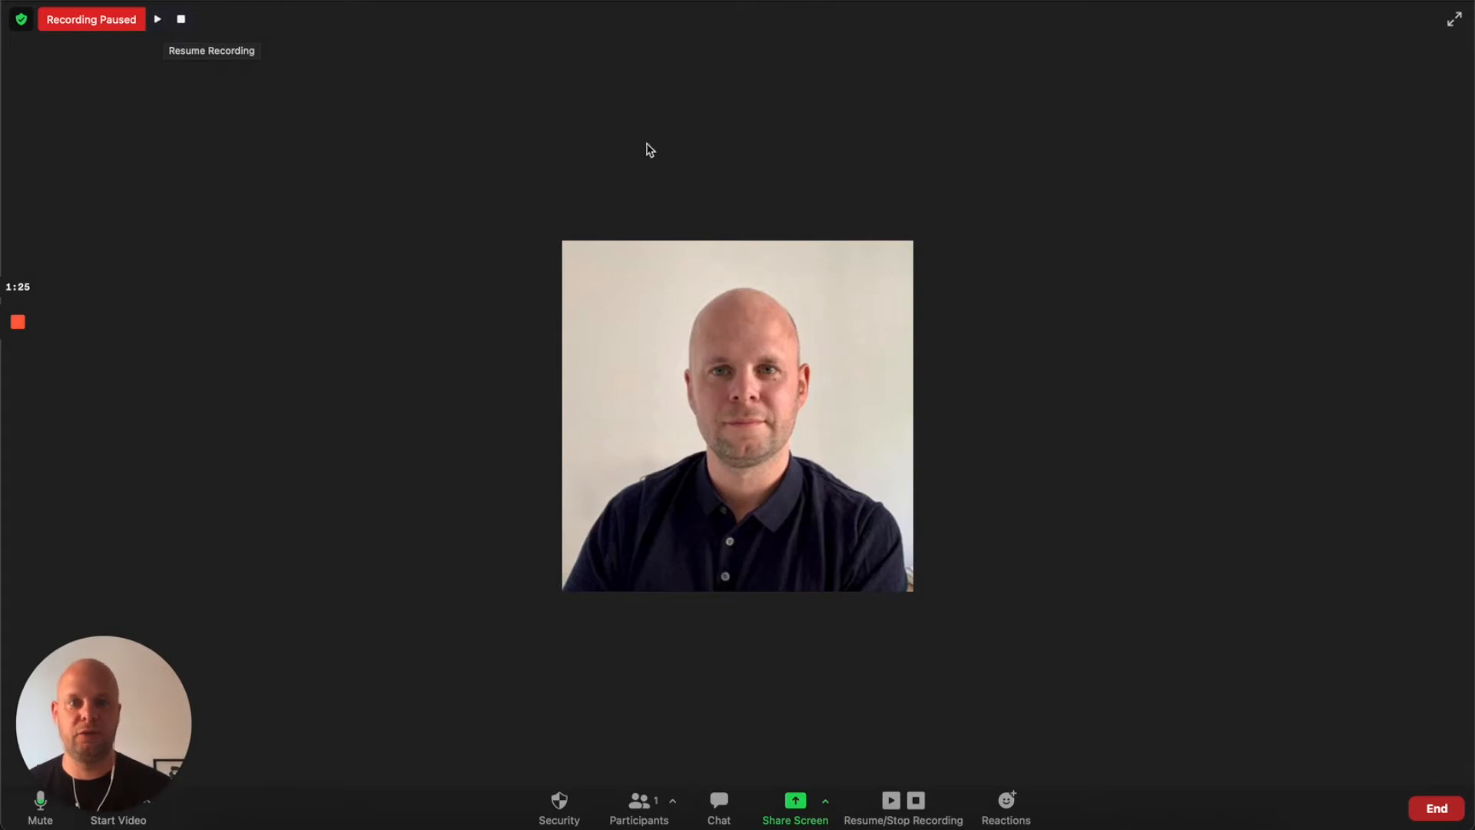
pyautogui.moveTo(1049, 363)
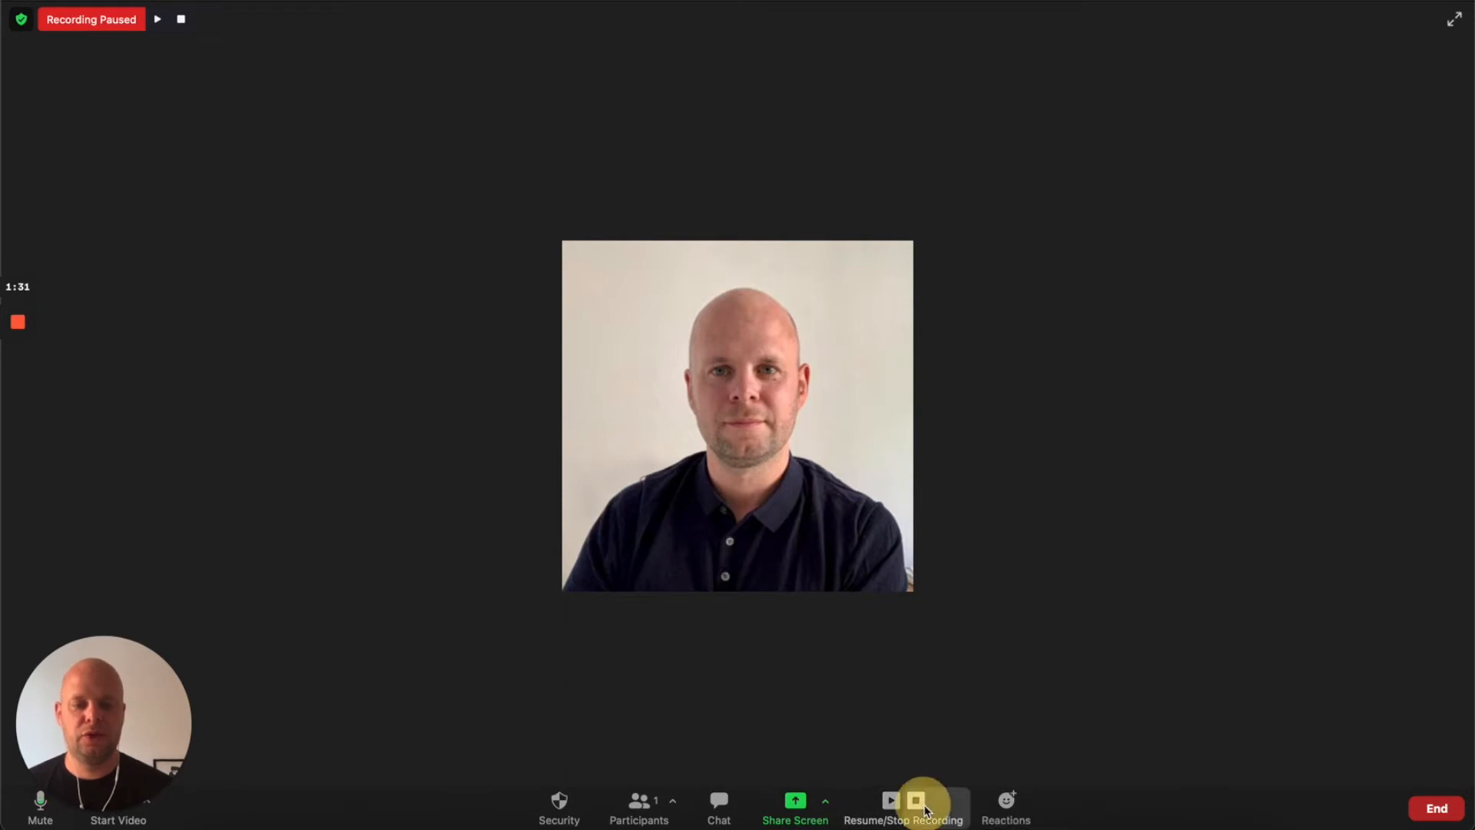
pyautogui.click(918, 800)
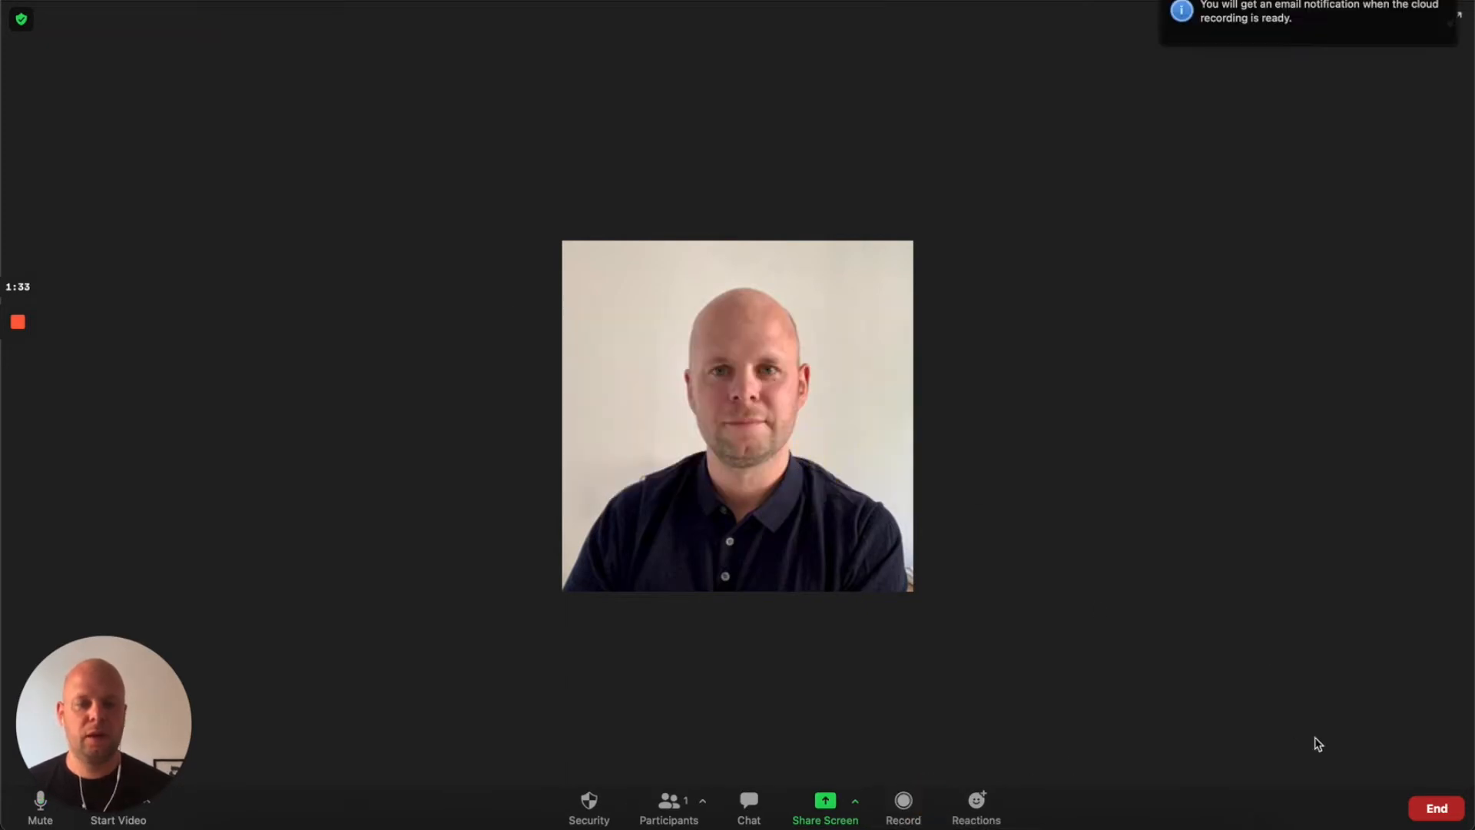
pyautogui.click(1436, 808)
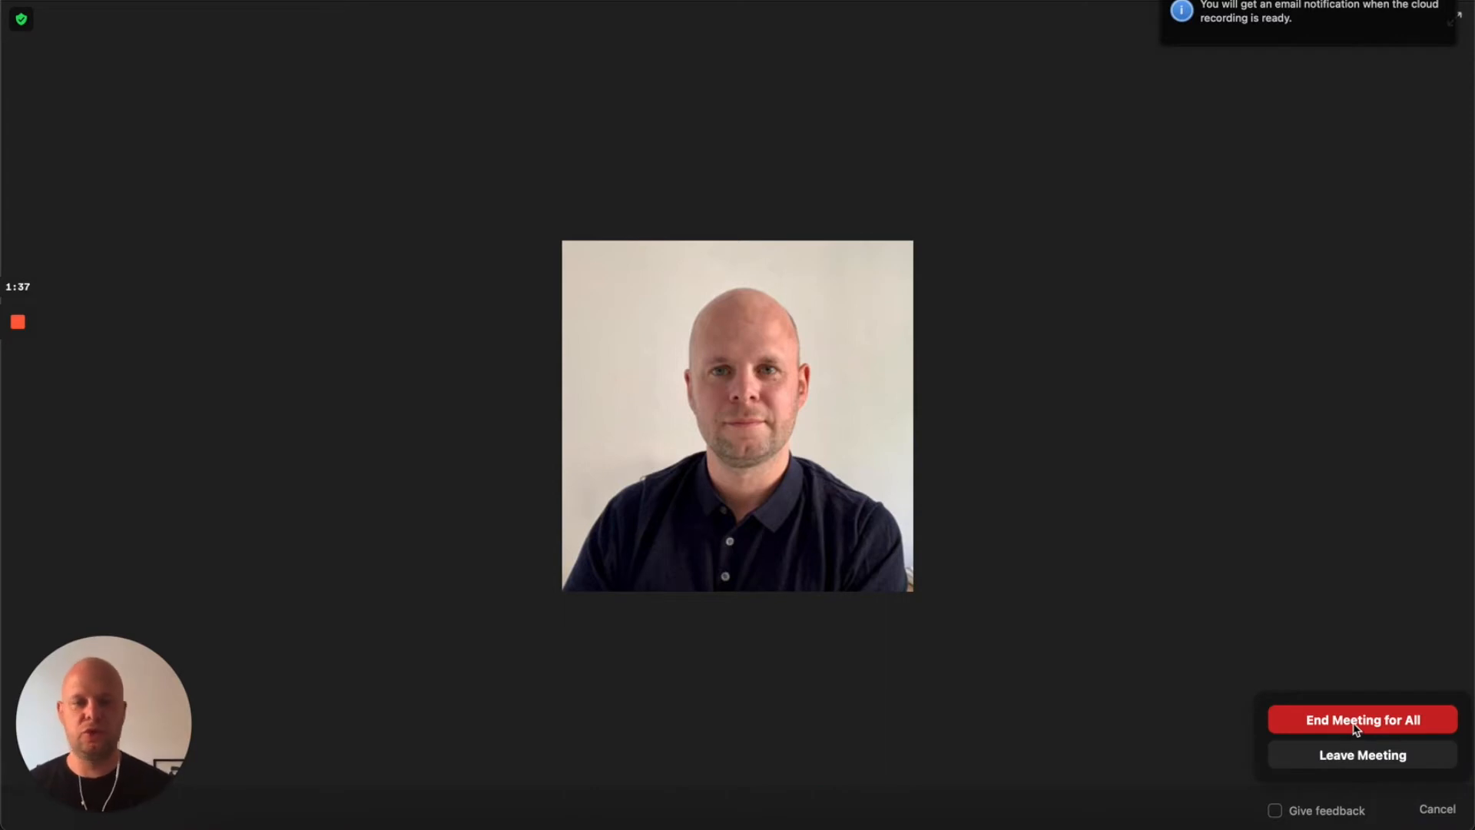
pyautogui.click(1361, 719)
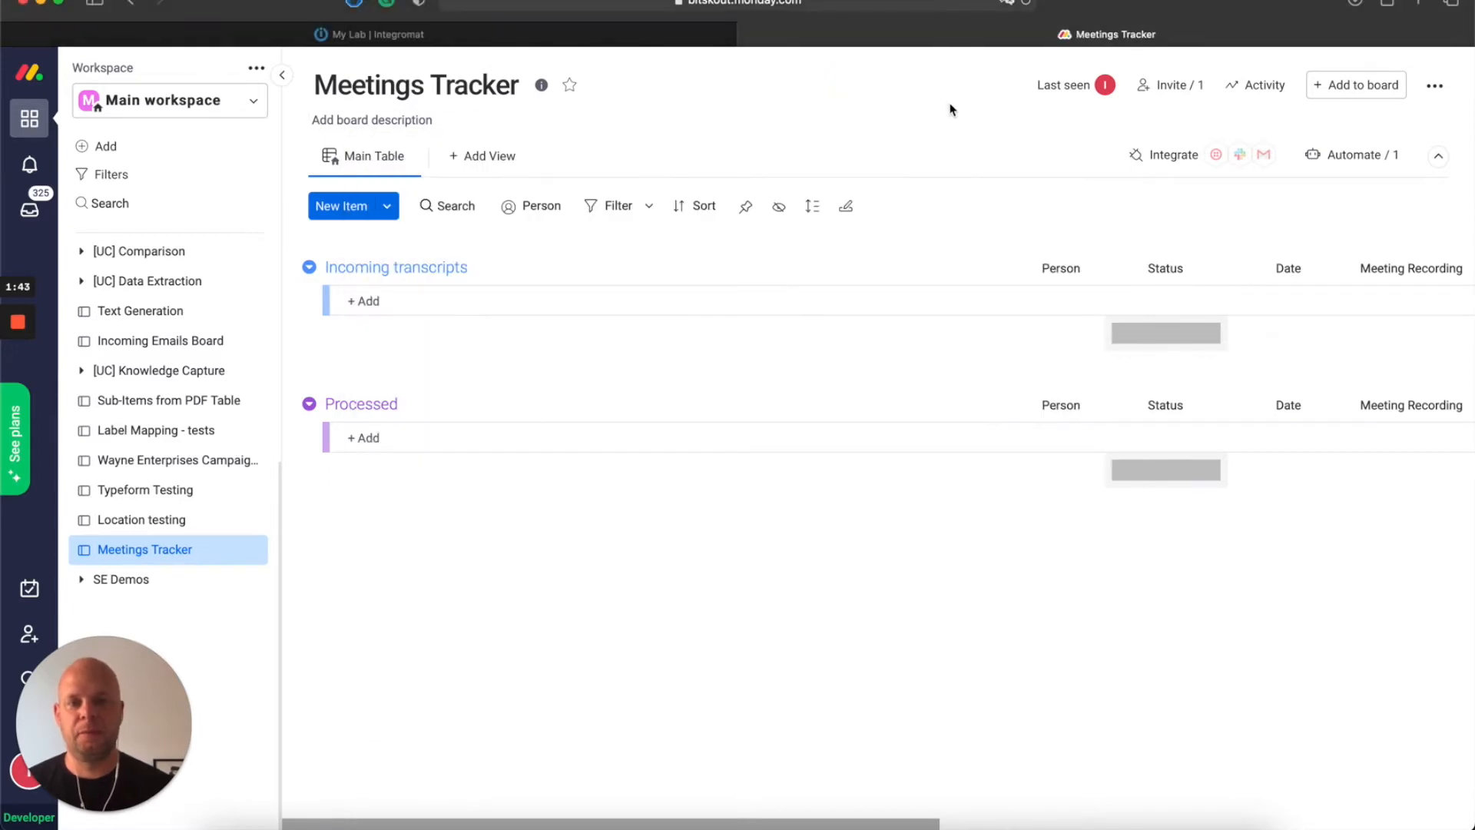
pyautogui.moveTo(553, 36)
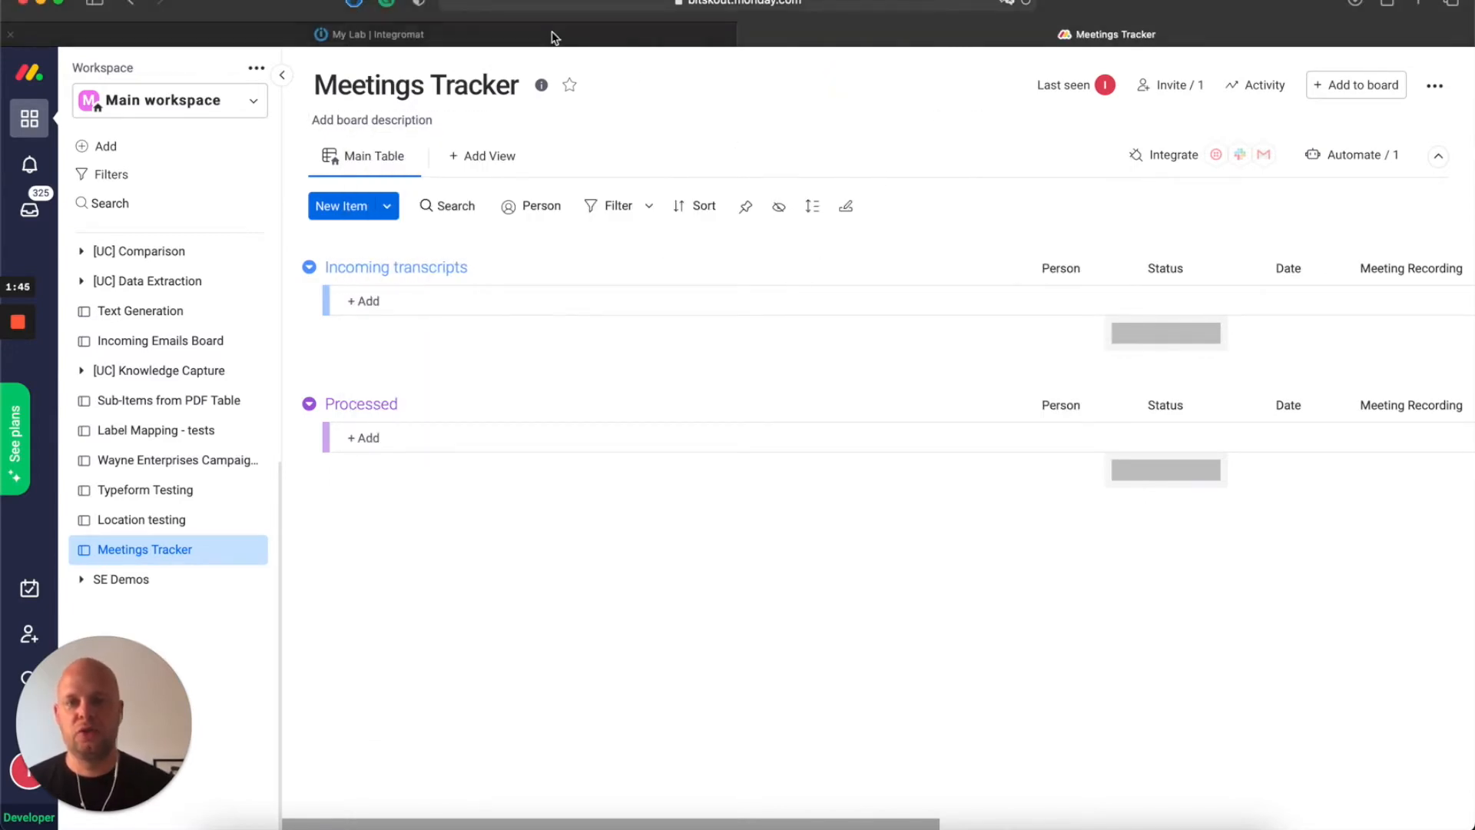
# - Open the Meeting Recording Tracker scenario from Integromat's Scenarios list
pyautogui.click(368, 35)
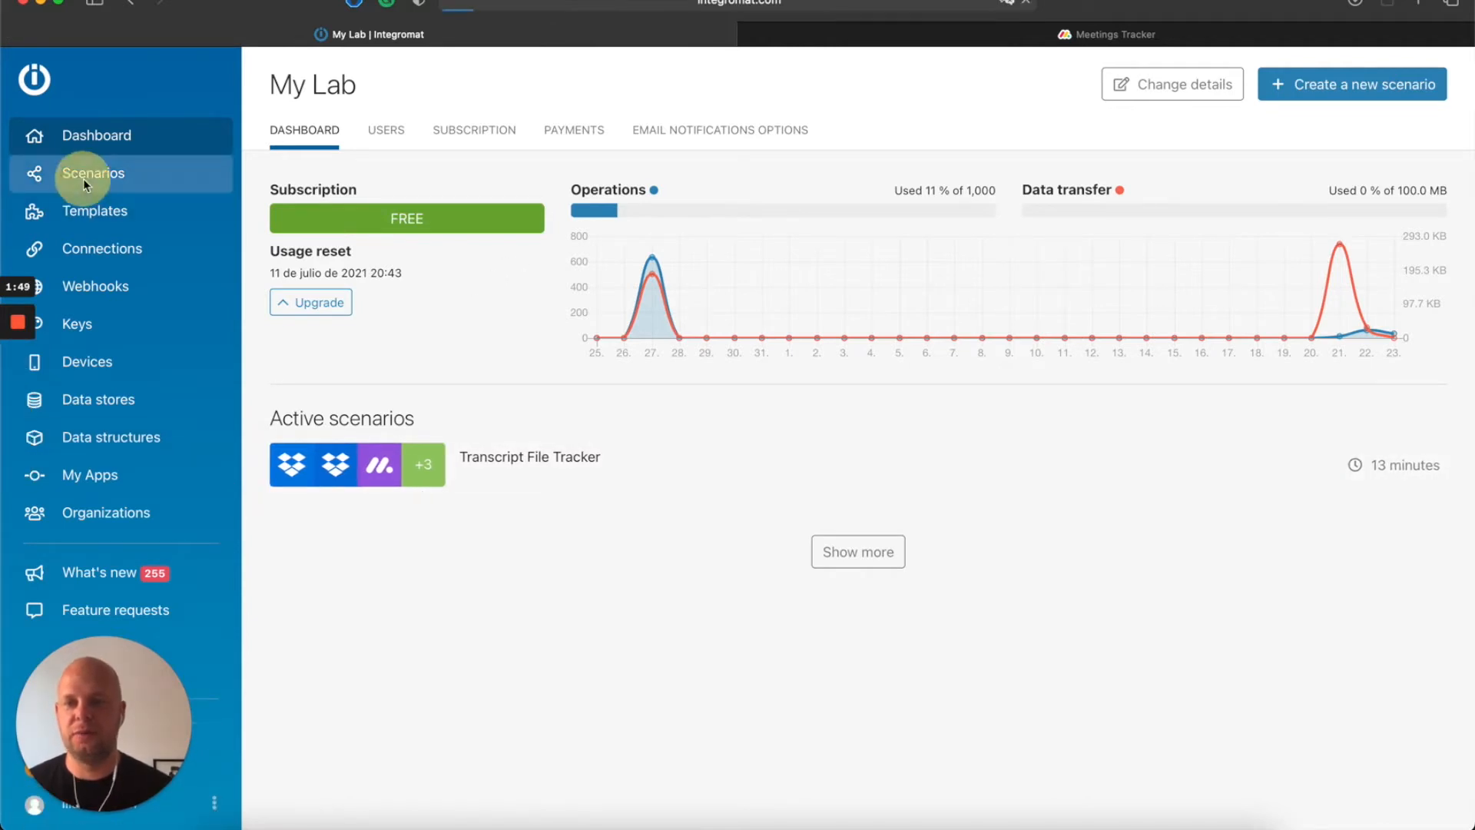
pyautogui.click(92, 174)
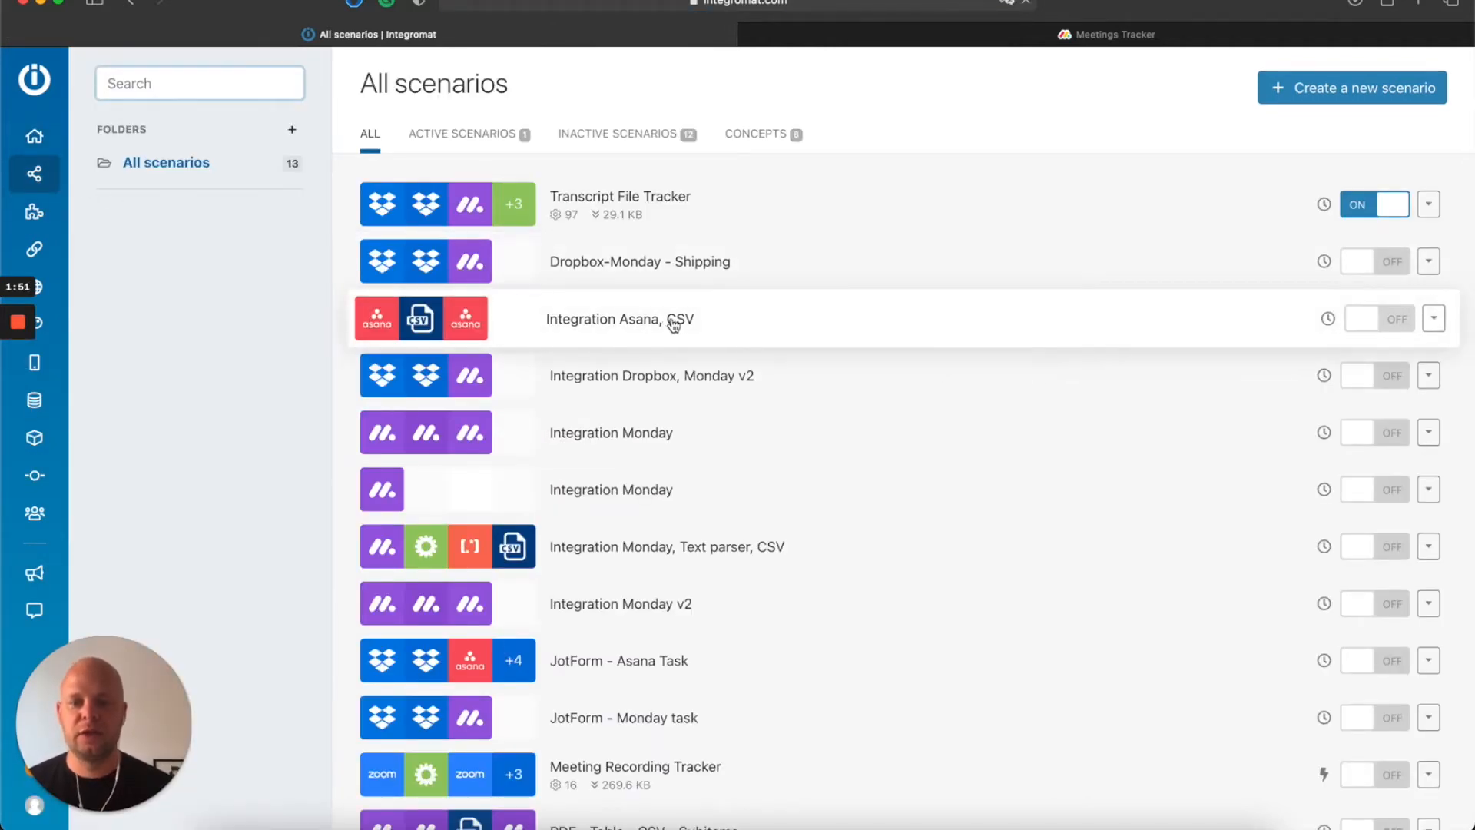
pyautogui.scroll(-3)
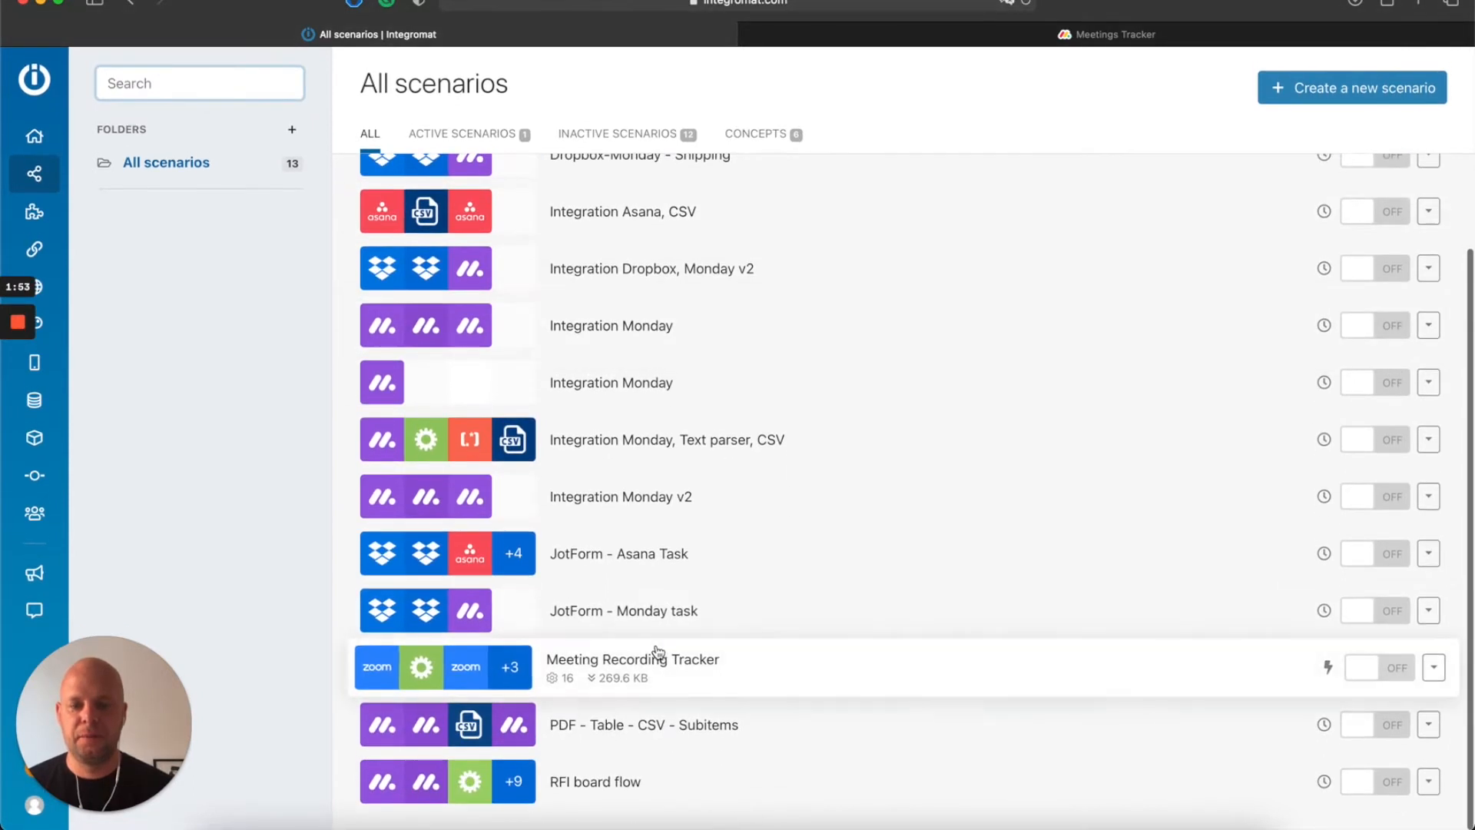
pyautogui.click(656, 657)
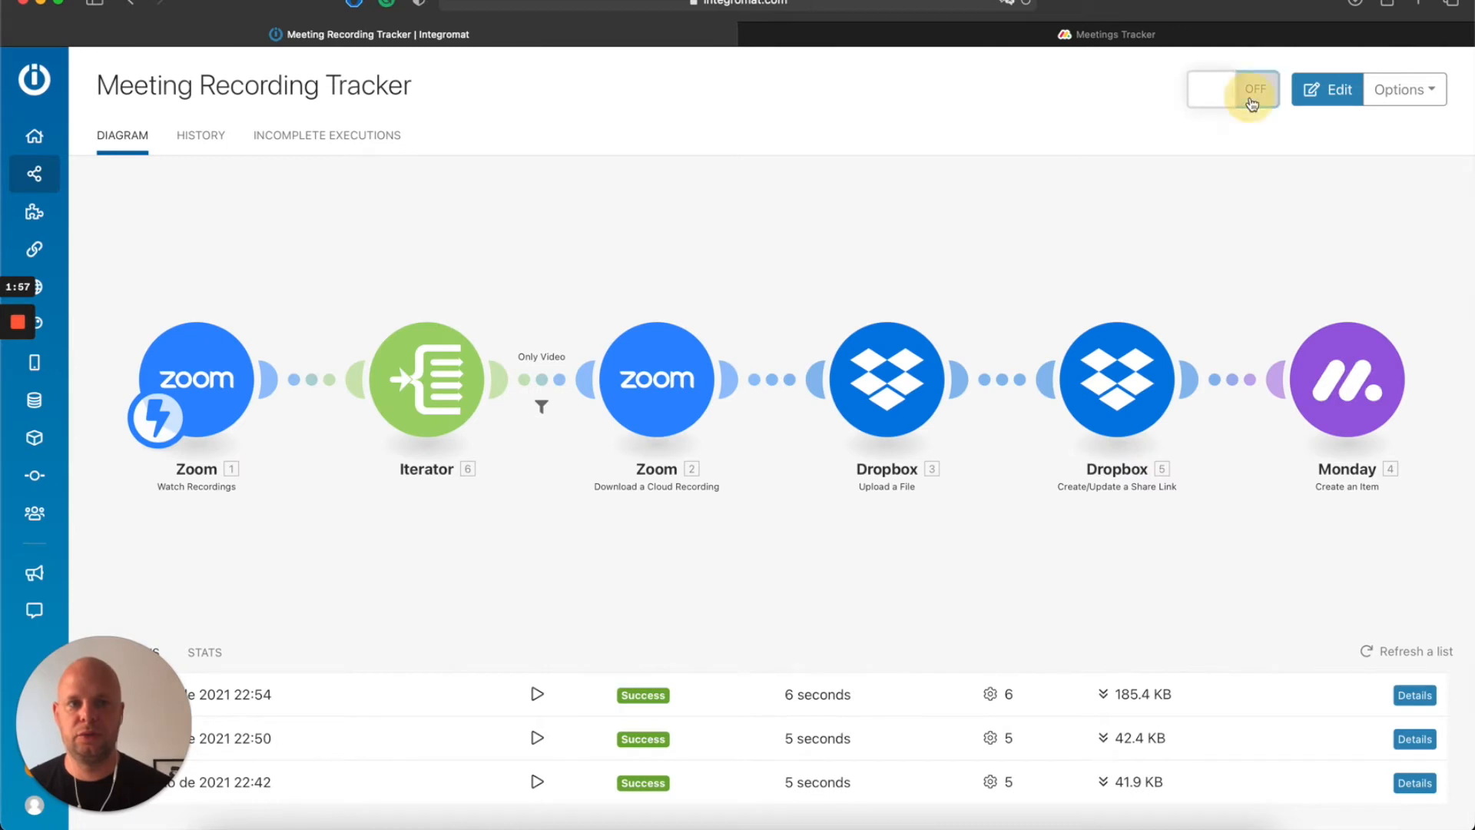
# - Run the Meeting Recording Tracker scenario once so it waits for a Zoom recording
pyautogui.click(1233, 89)
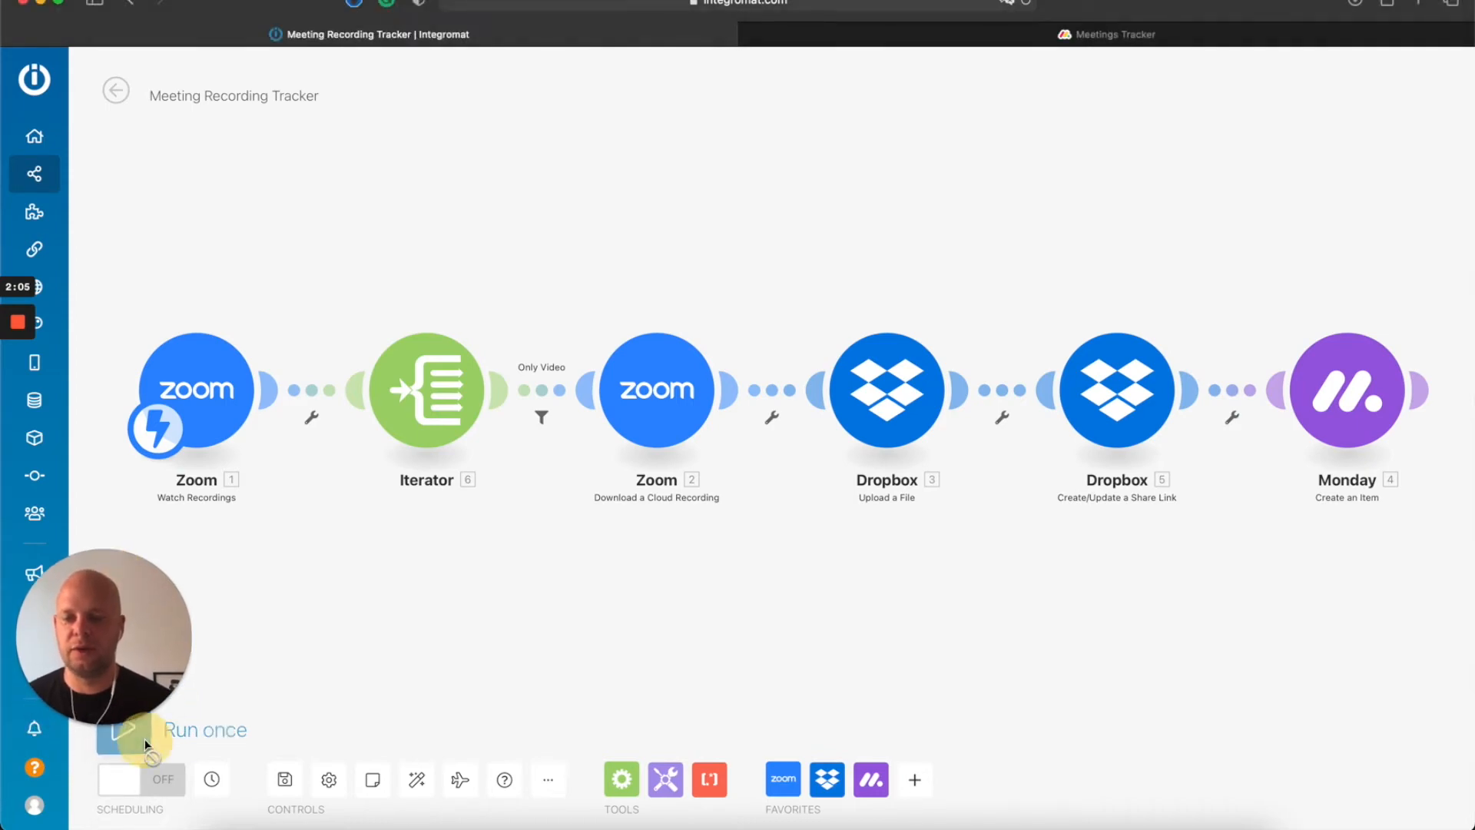
pyautogui.click(134, 736)
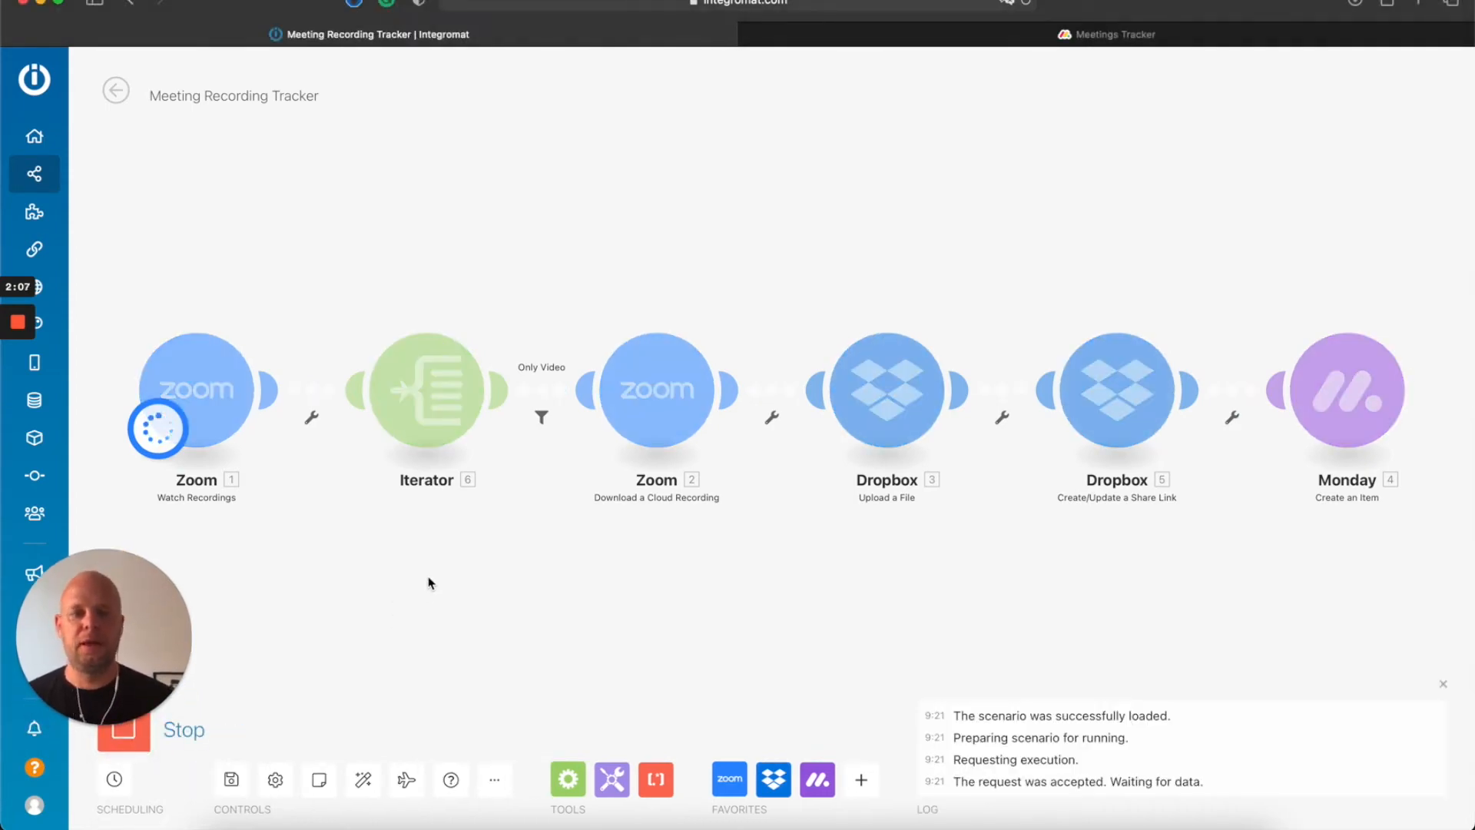
pyautogui.moveTo(435, 541)
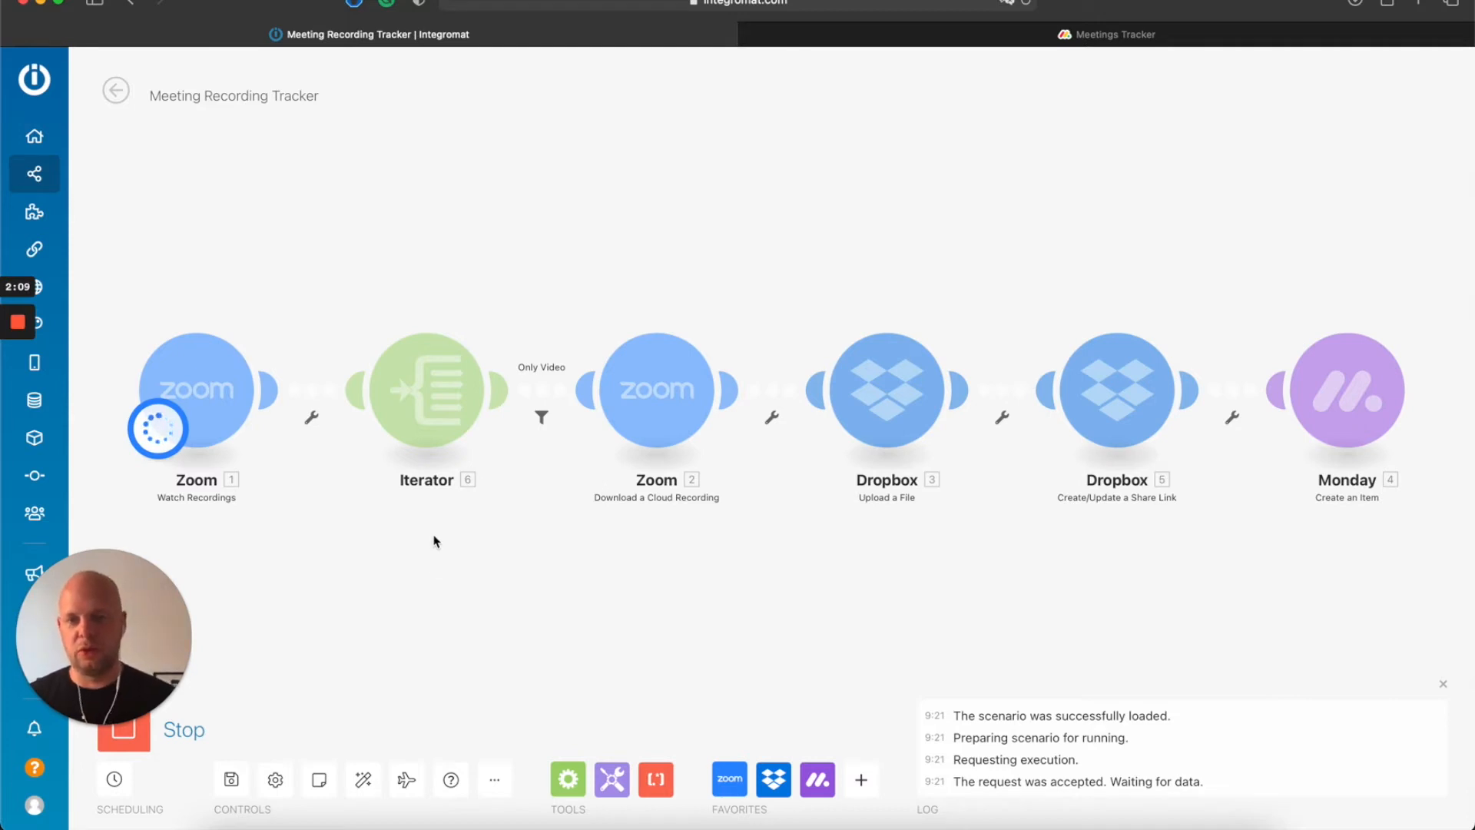
pyautogui.moveTo(887, 399)
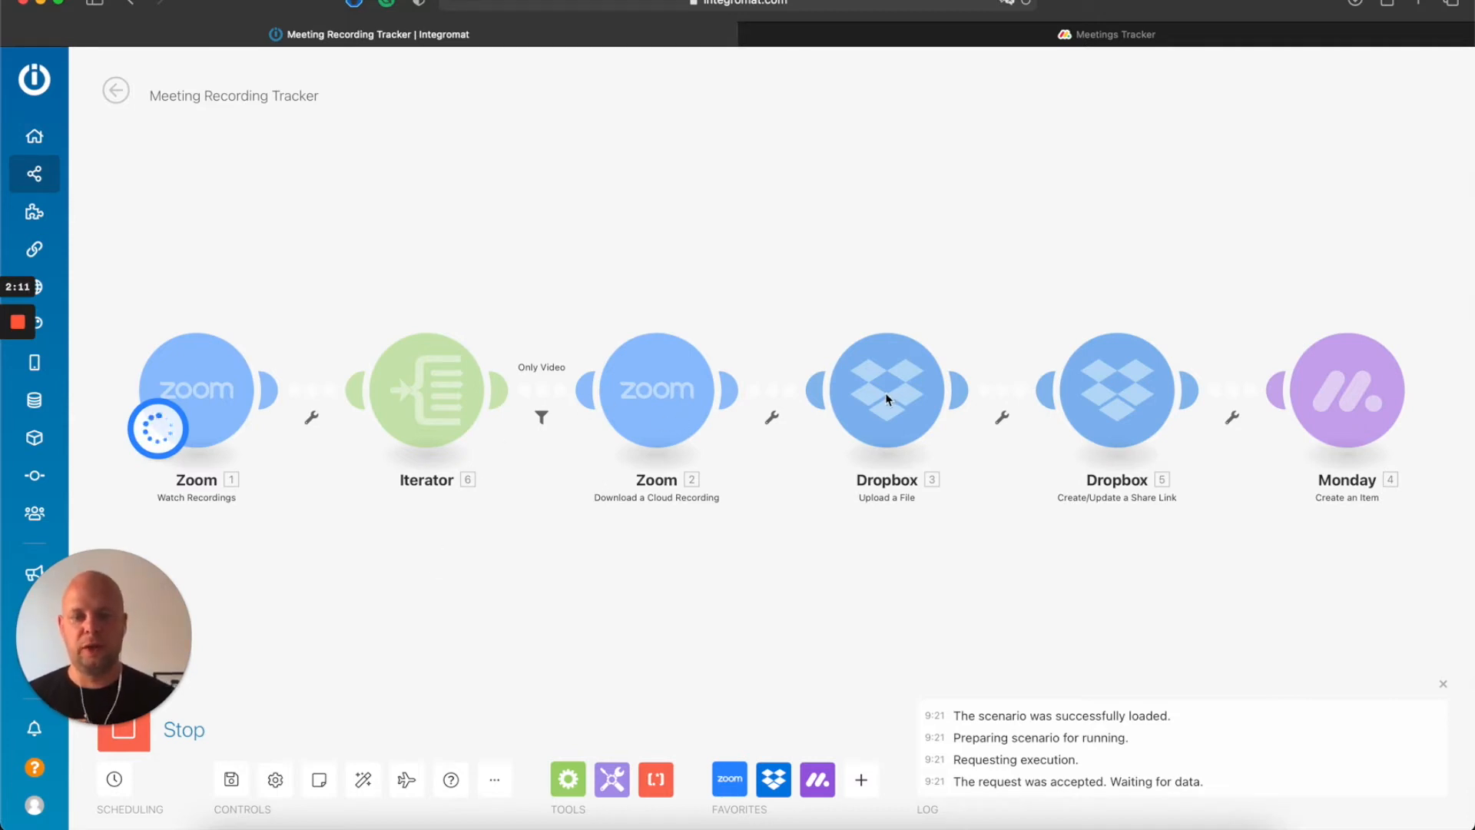
pyautogui.moveTo(1123, 378)
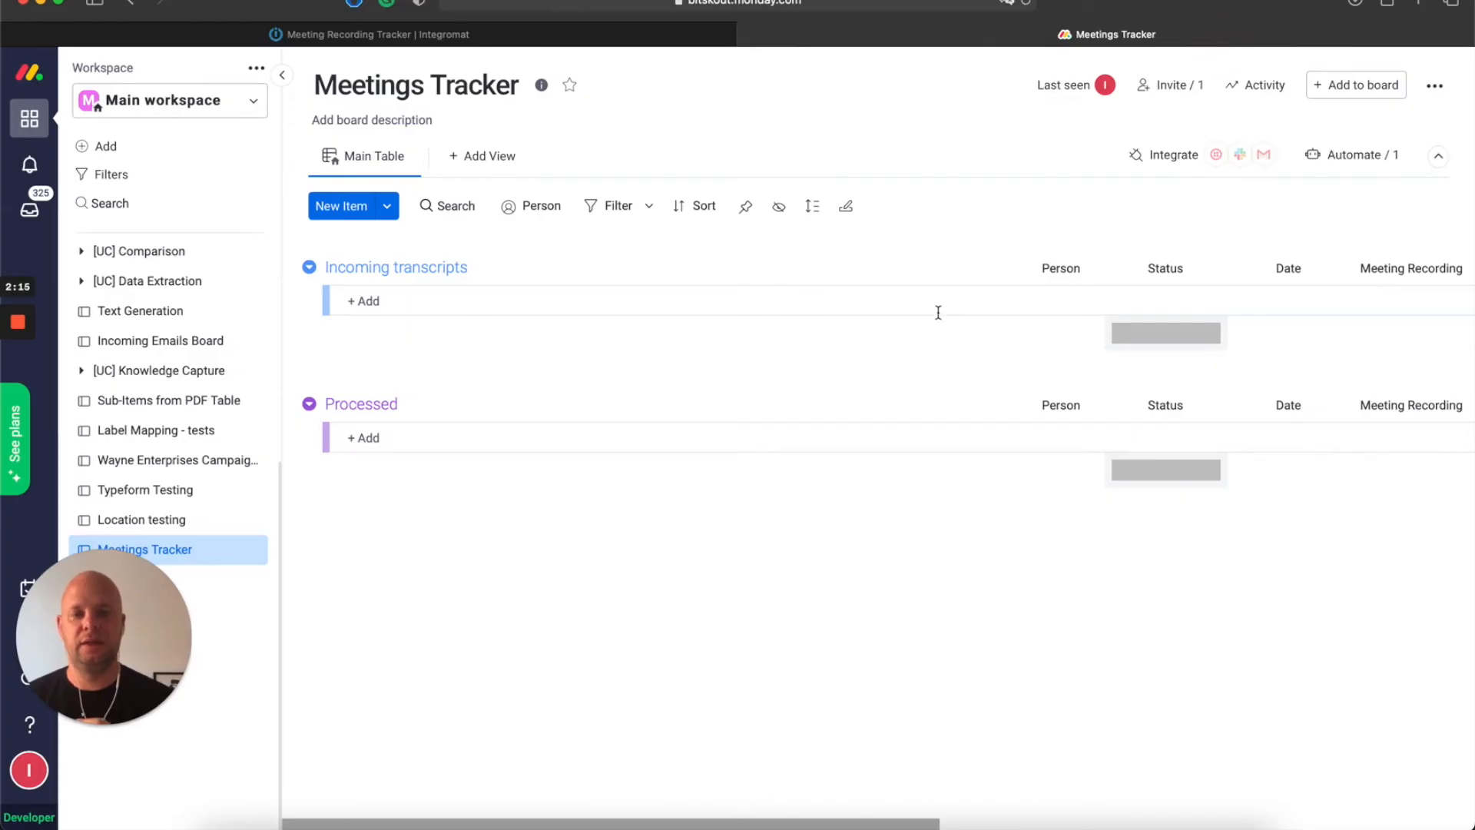
pyautogui.moveTo(693, 43)
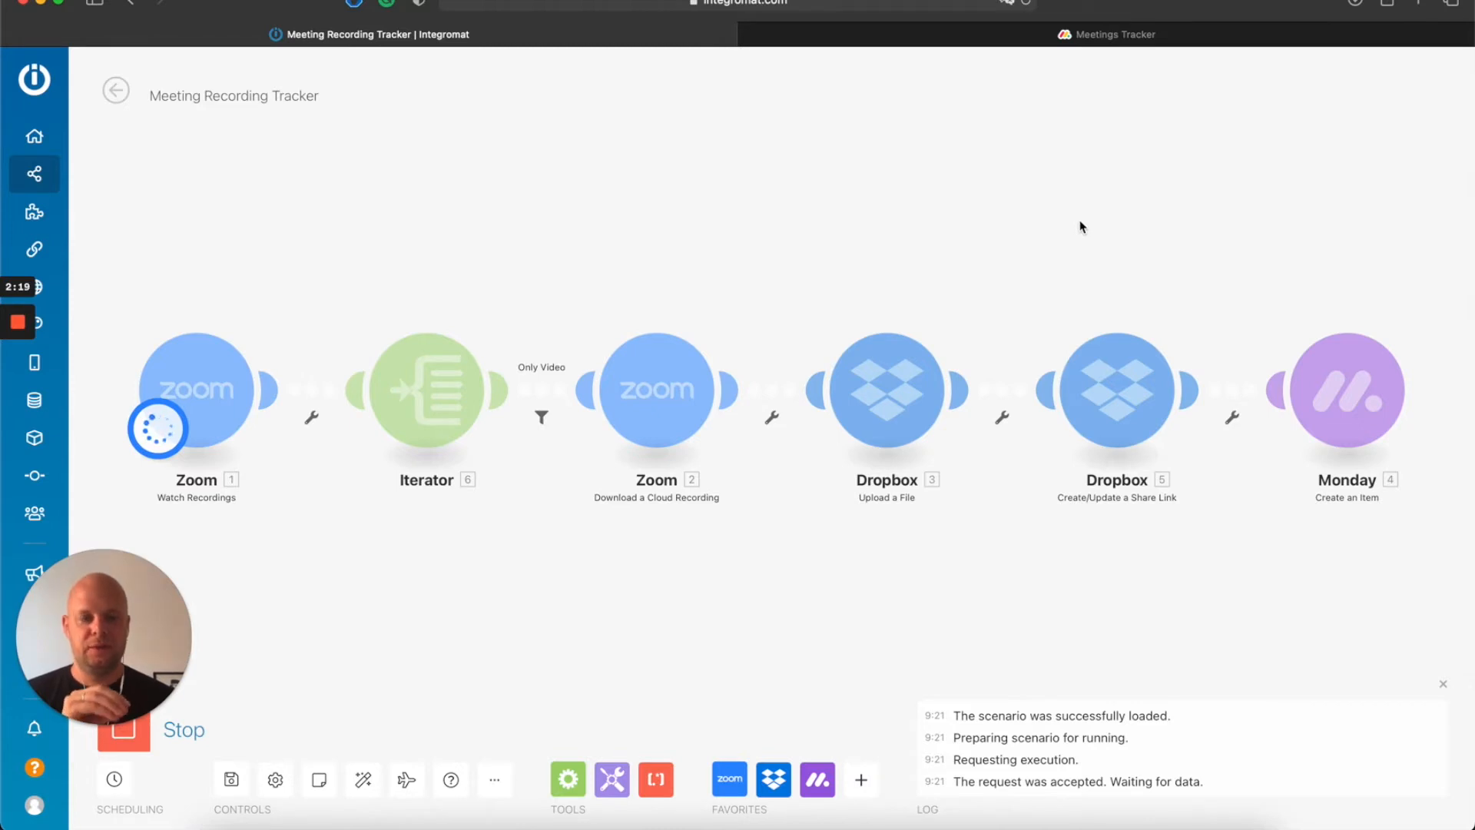
pyautogui.moveTo(1117, 418)
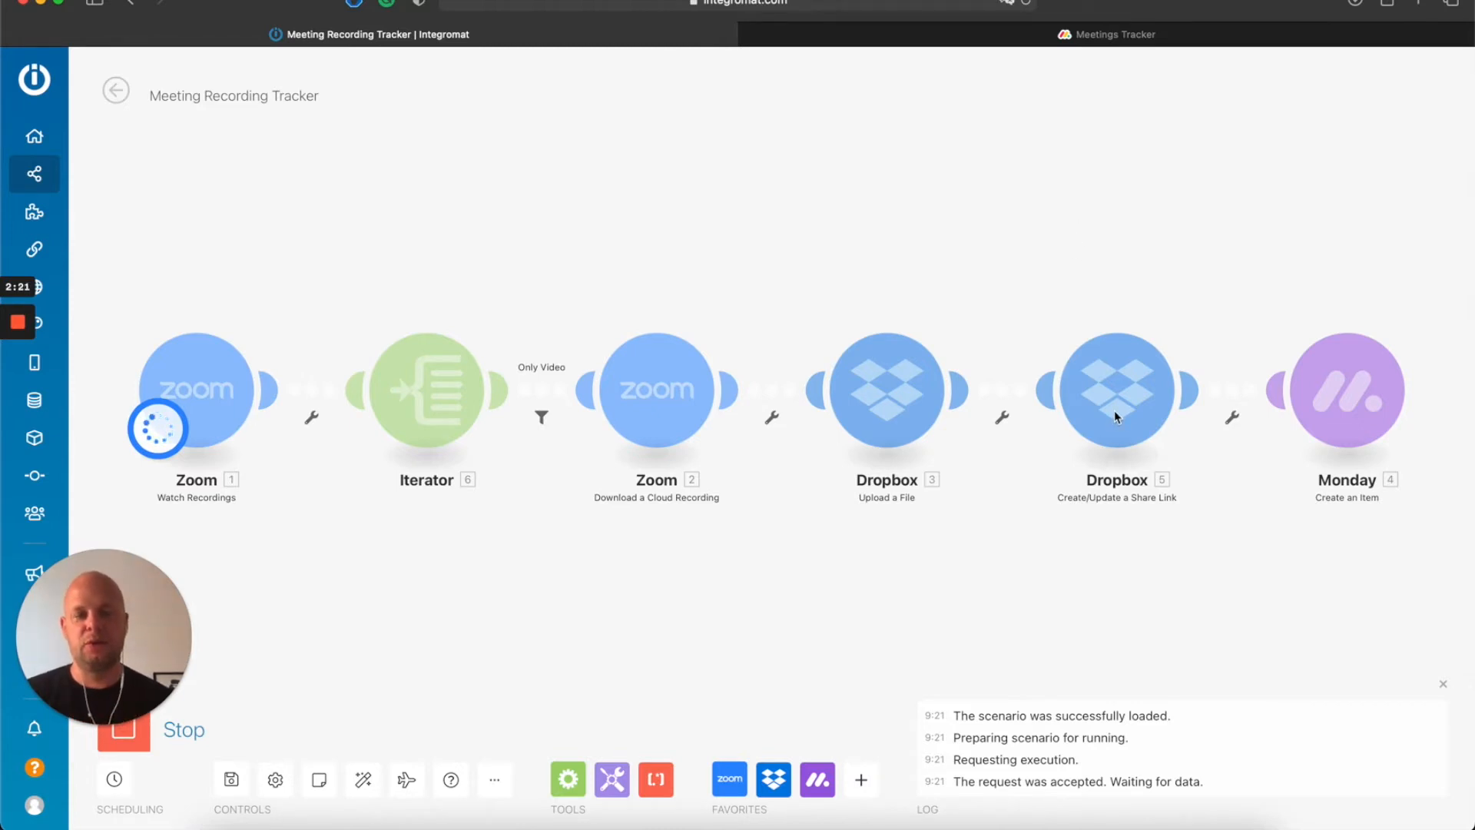
pyautogui.moveTo(1171, 181)
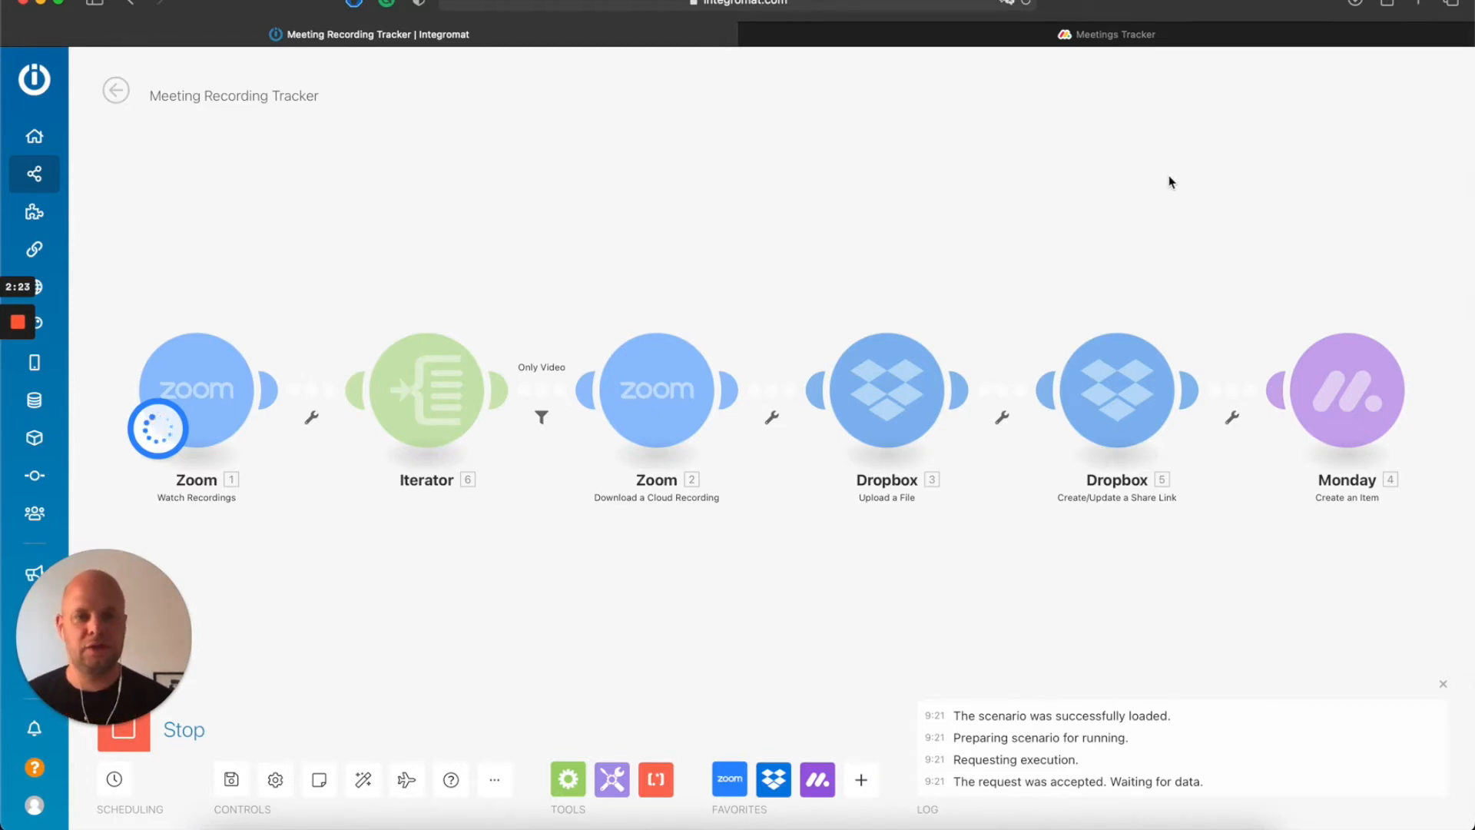
pyautogui.moveTo(1211, 46)
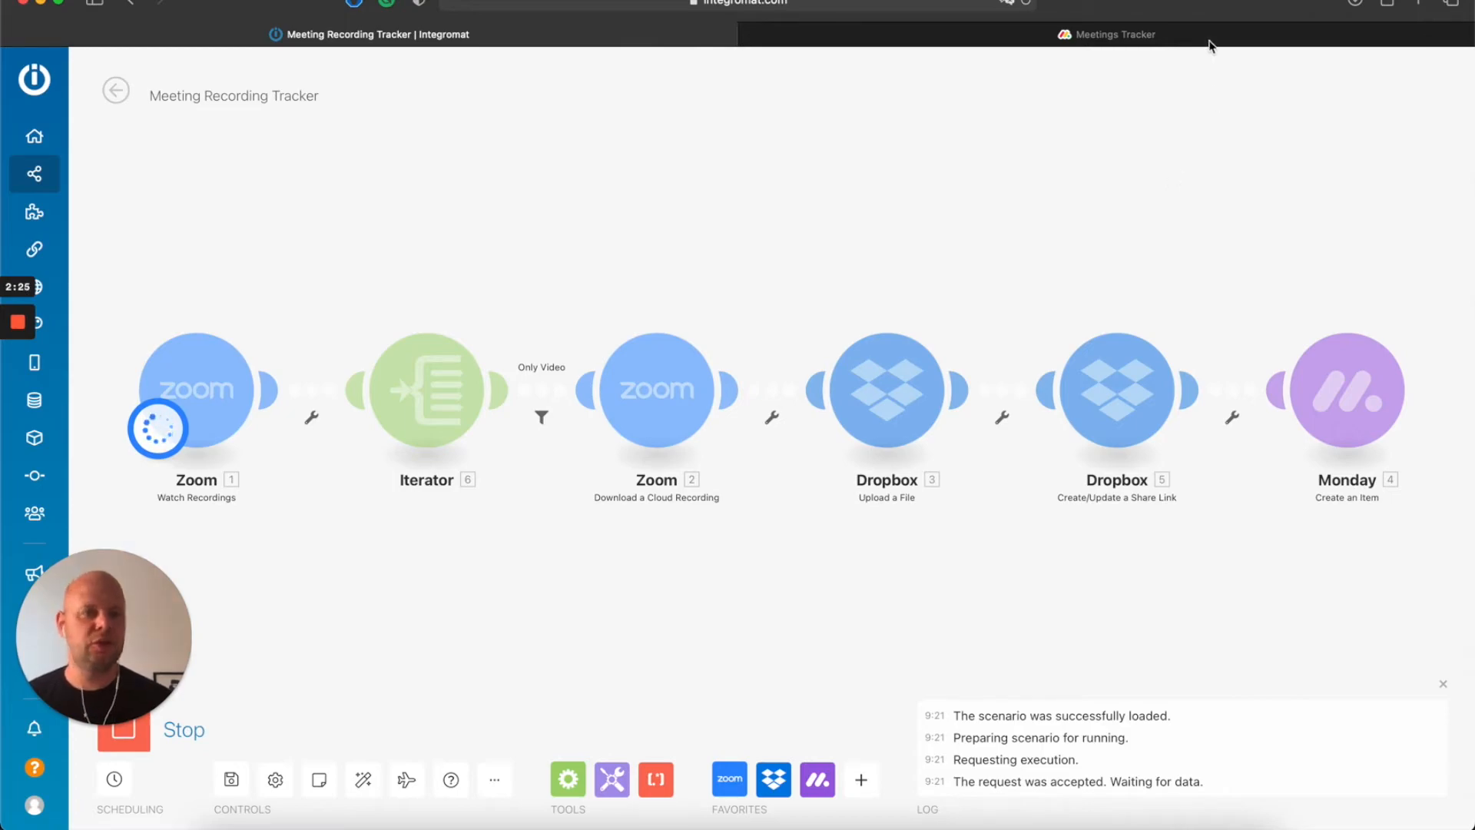
pyautogui.click(1109, 34)
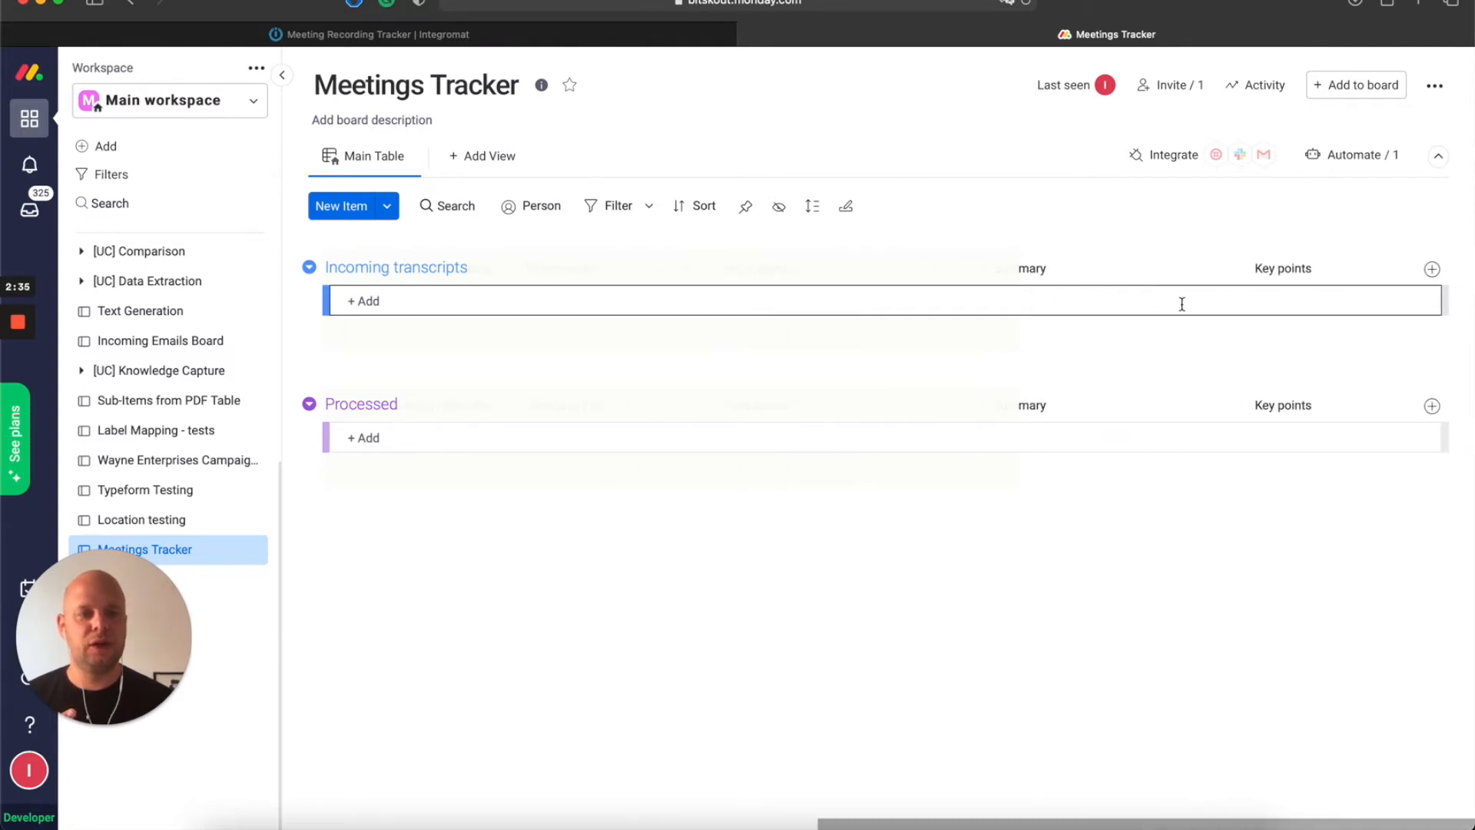
pyautogui.moveTo(1279, 302)
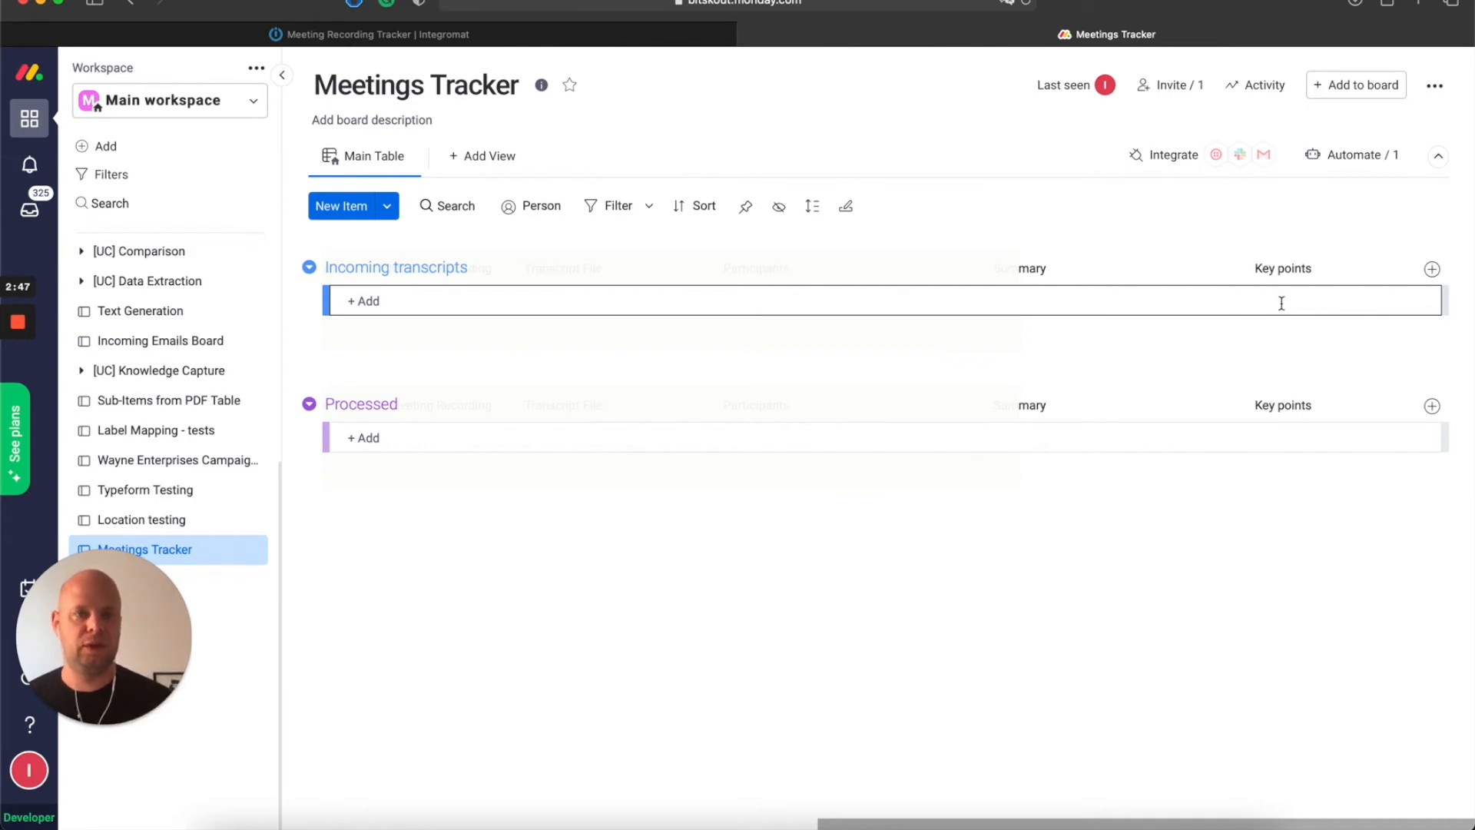
pyautogui.moveTo(1274, 300)
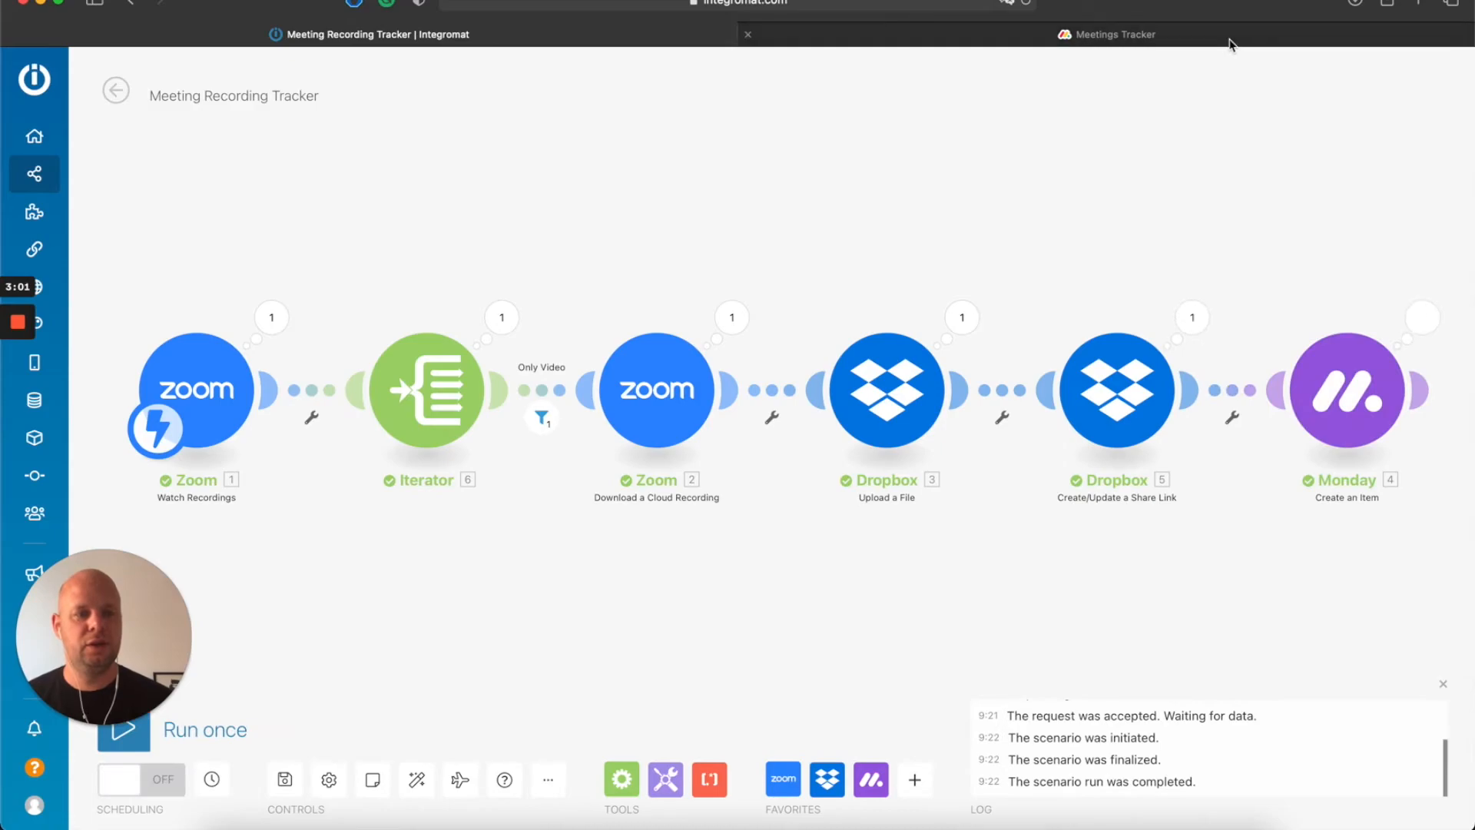
# - Switch back to the Meetings Tracker board to see the new recording item
pyautogui.click(1107, 33)
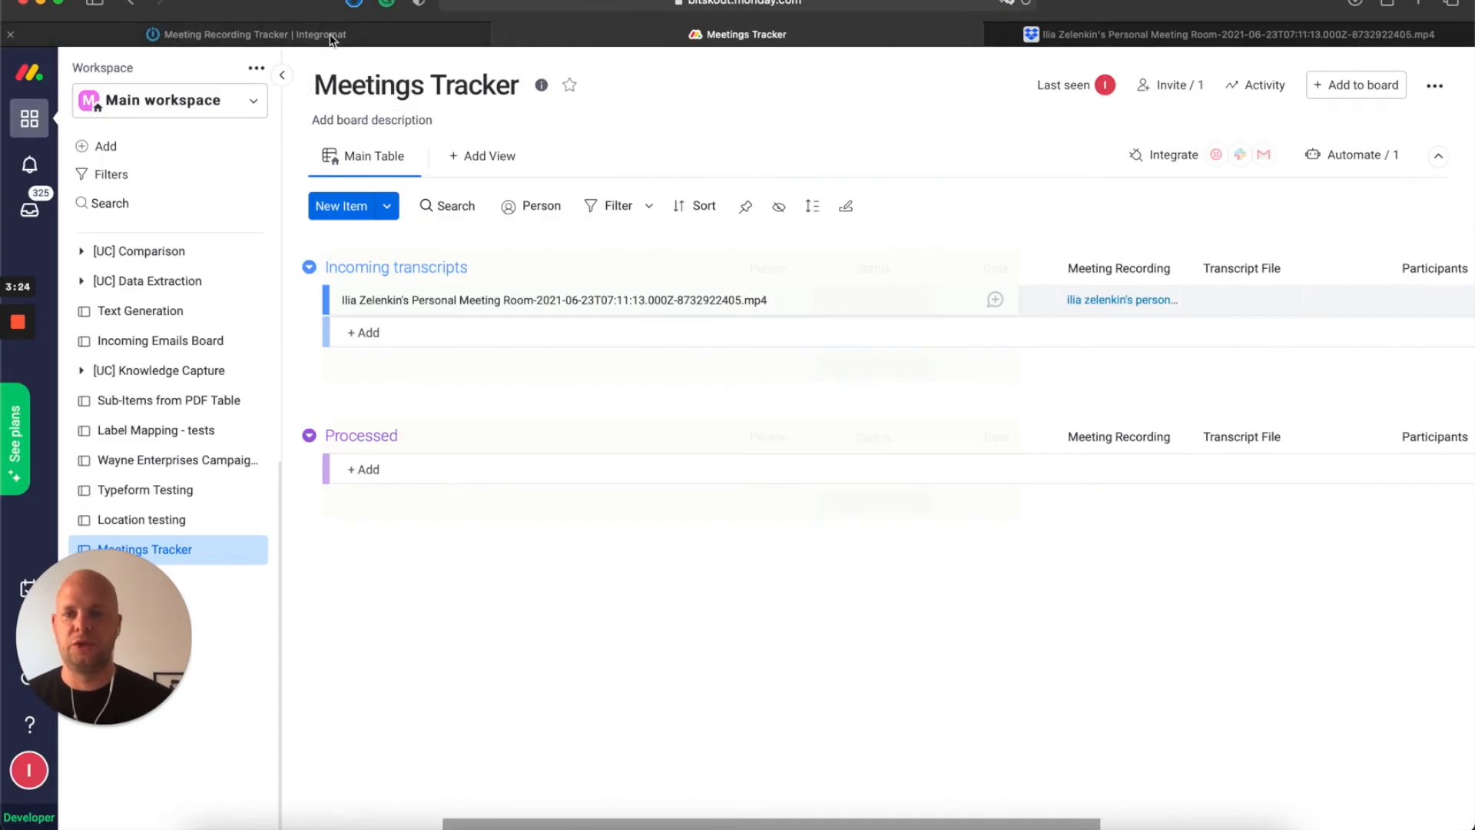
# - Open the Transcript File Tracker scenario in Integromat and run it once
pyautogui.click(246, 34)
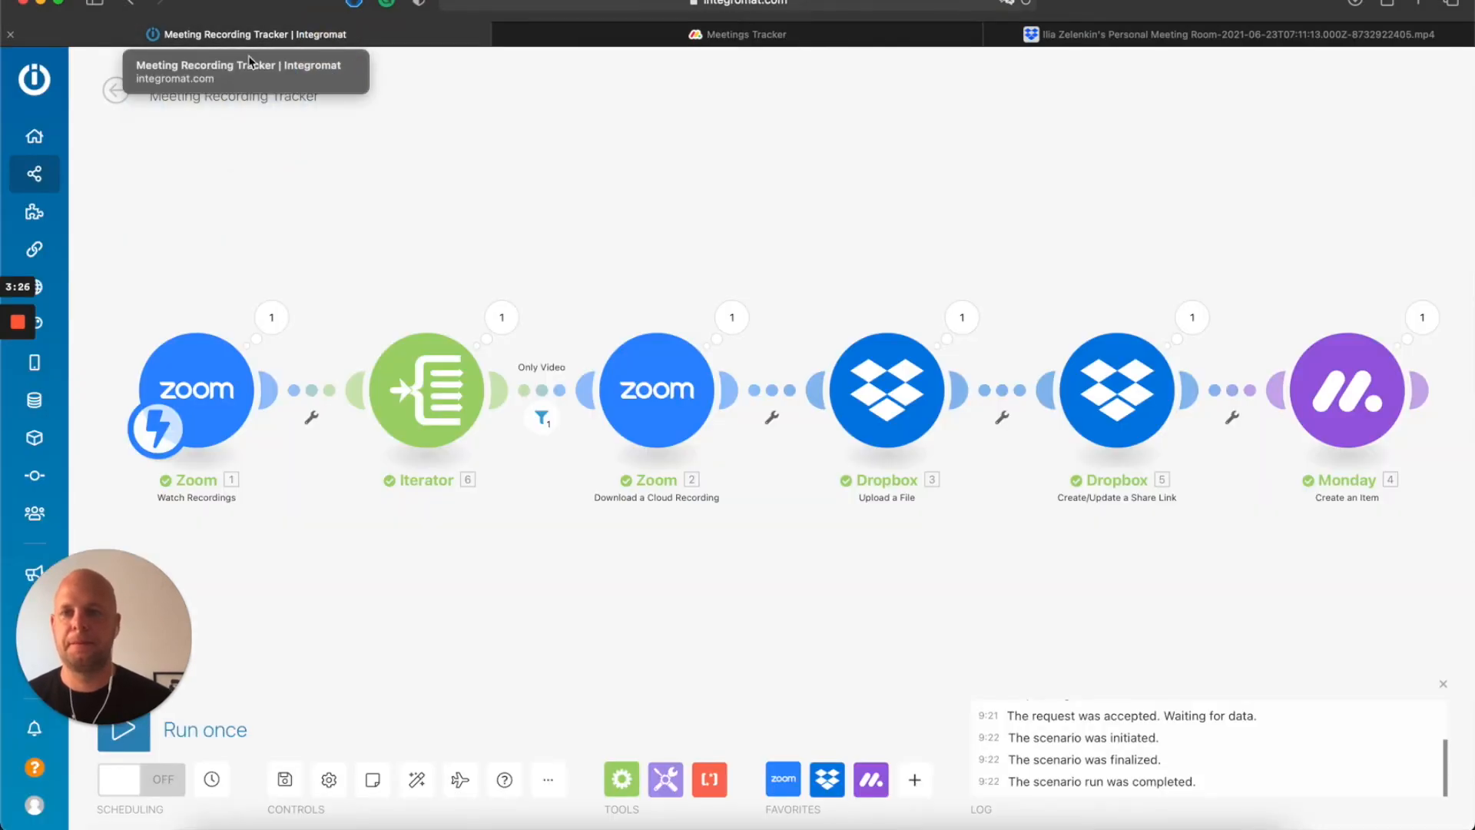
pyautogui.click(34, 174)
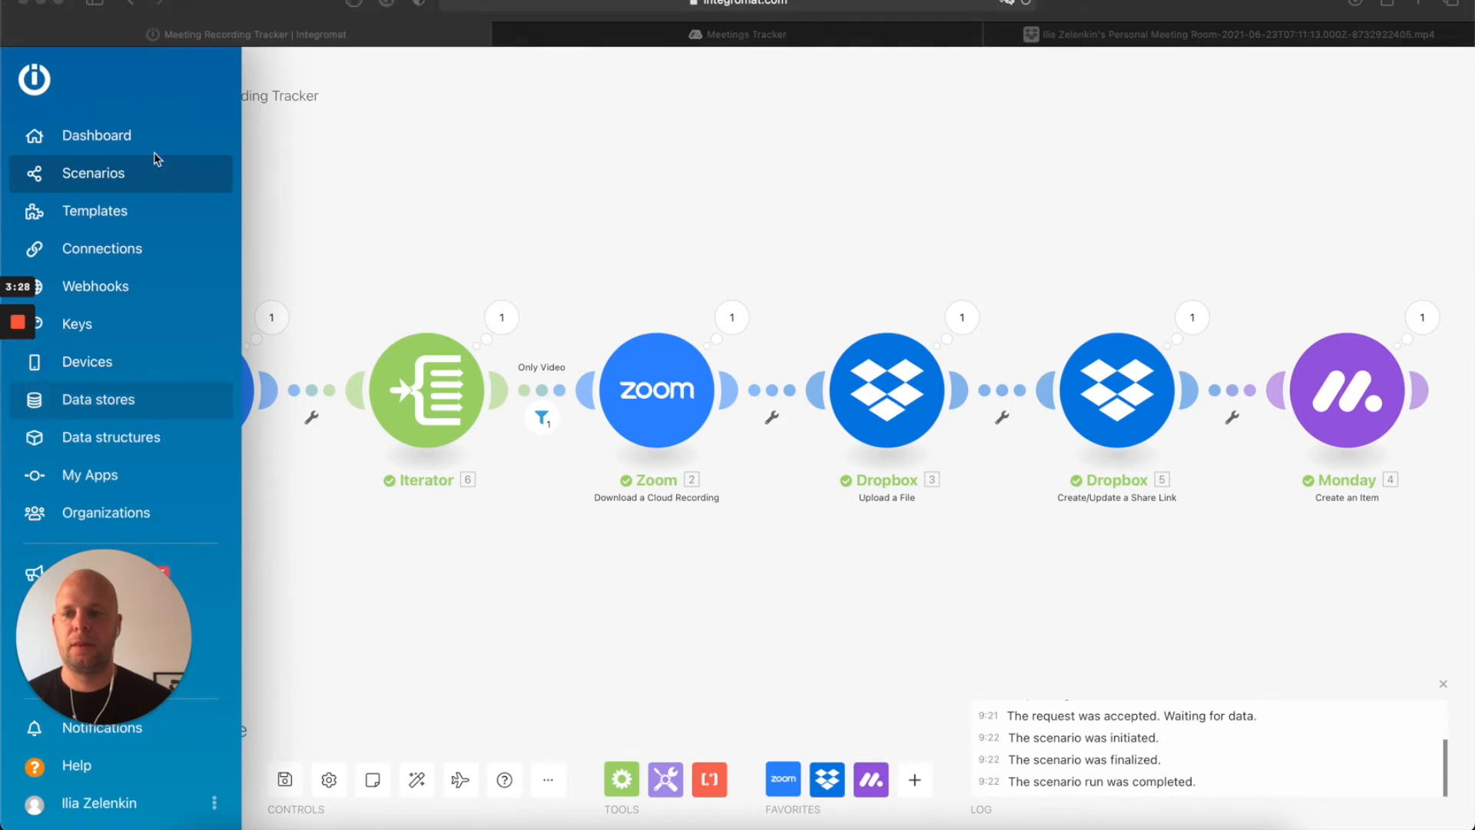
pyautogui.click(92, 173)
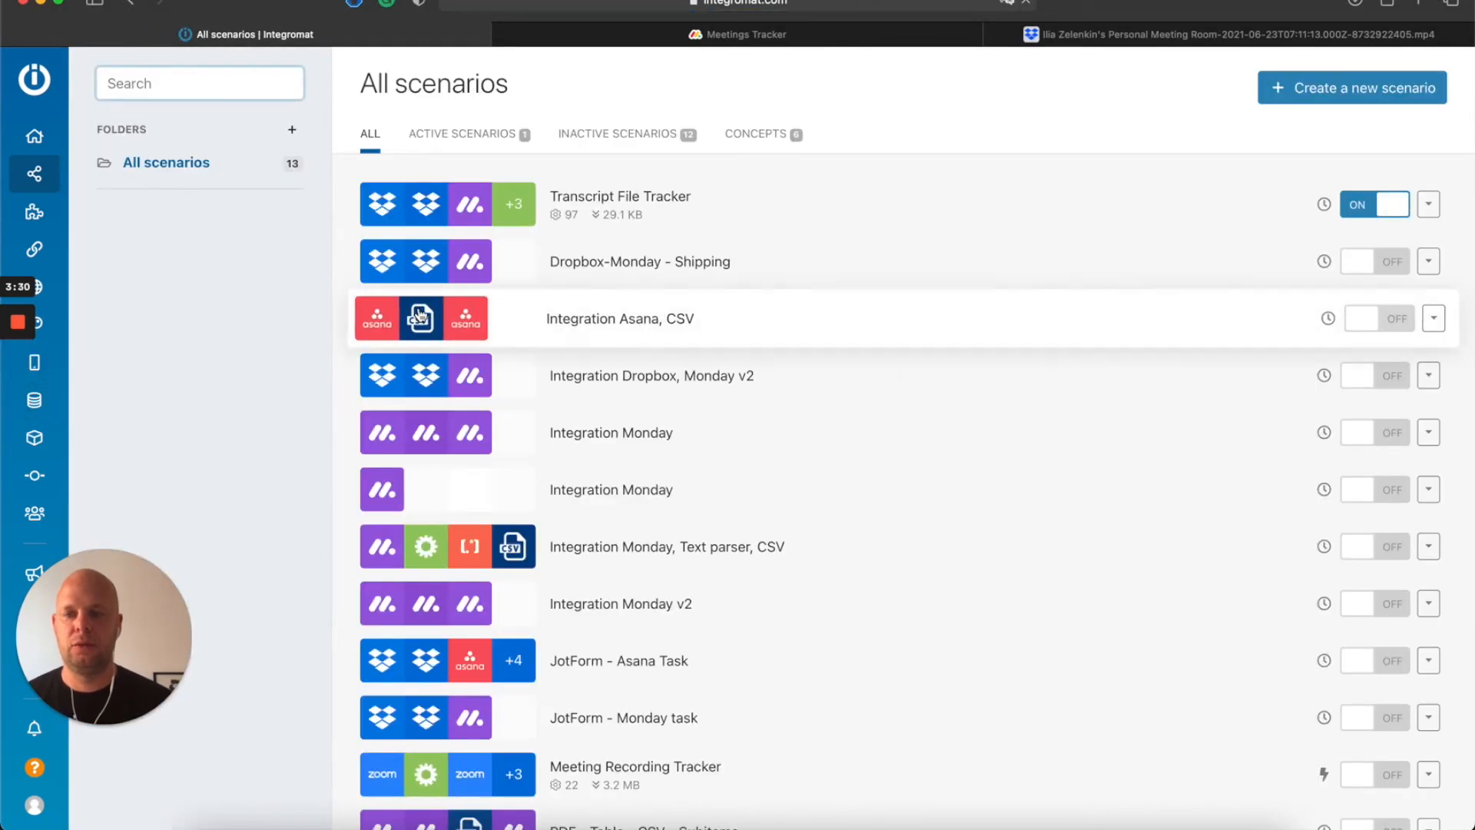
pyautogui.click(621, 196)
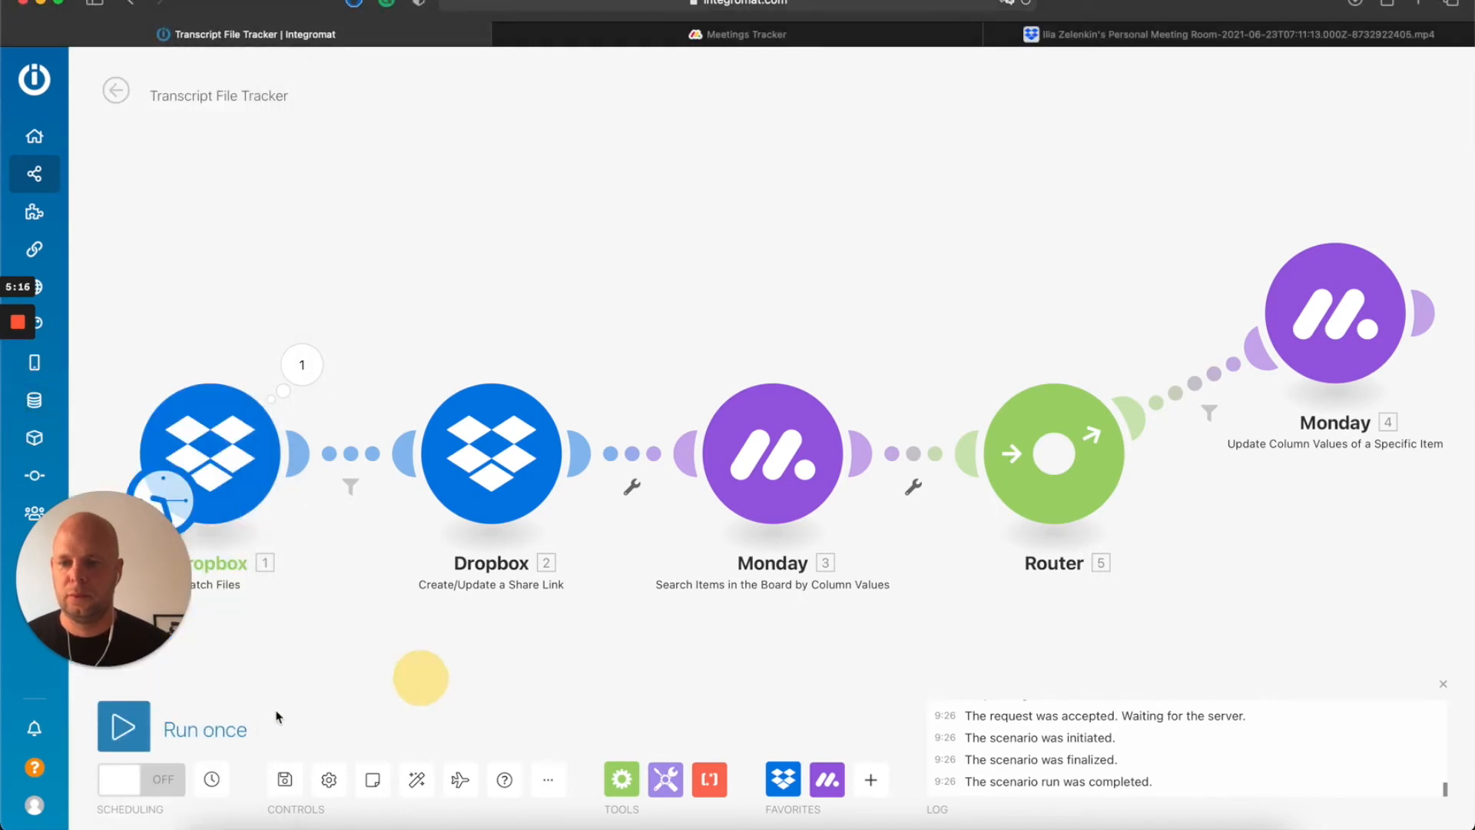
pyautogui.click(123, 727)
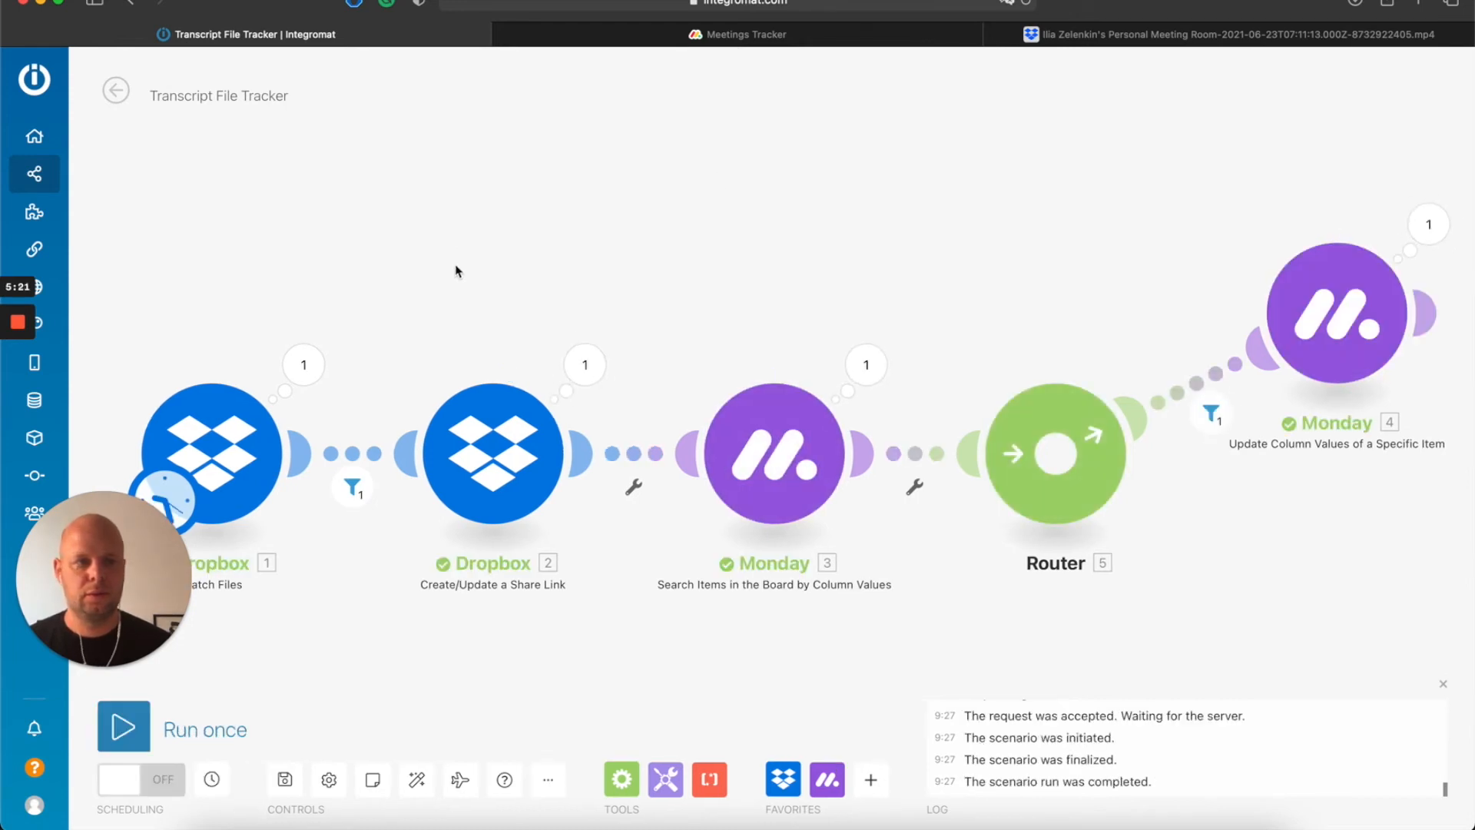
pyautogui.click(740, 34)
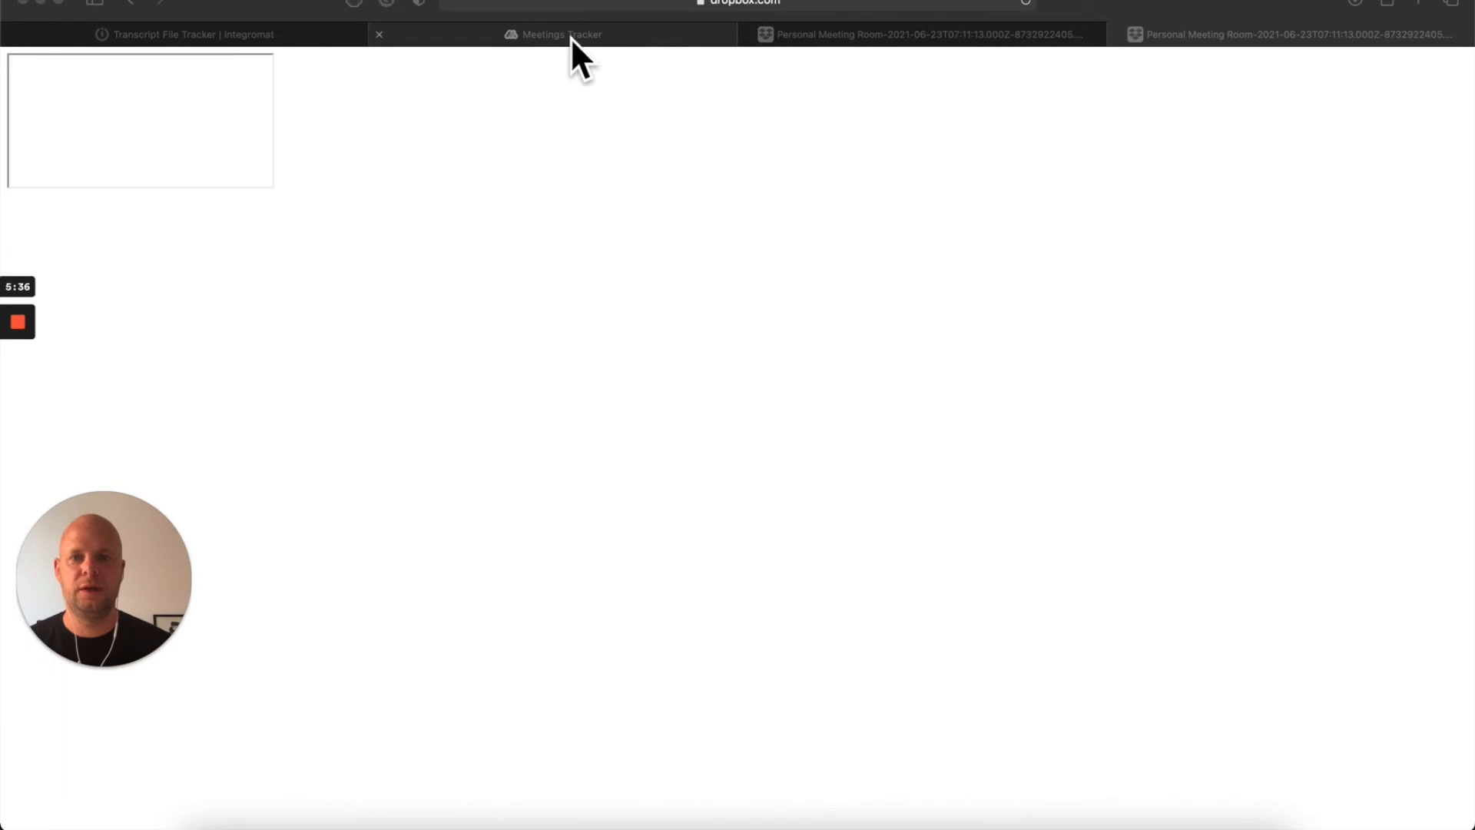
# - Return from the Dropbox tab to the Meetings Tracker board
pyautogui.click(557, 34)
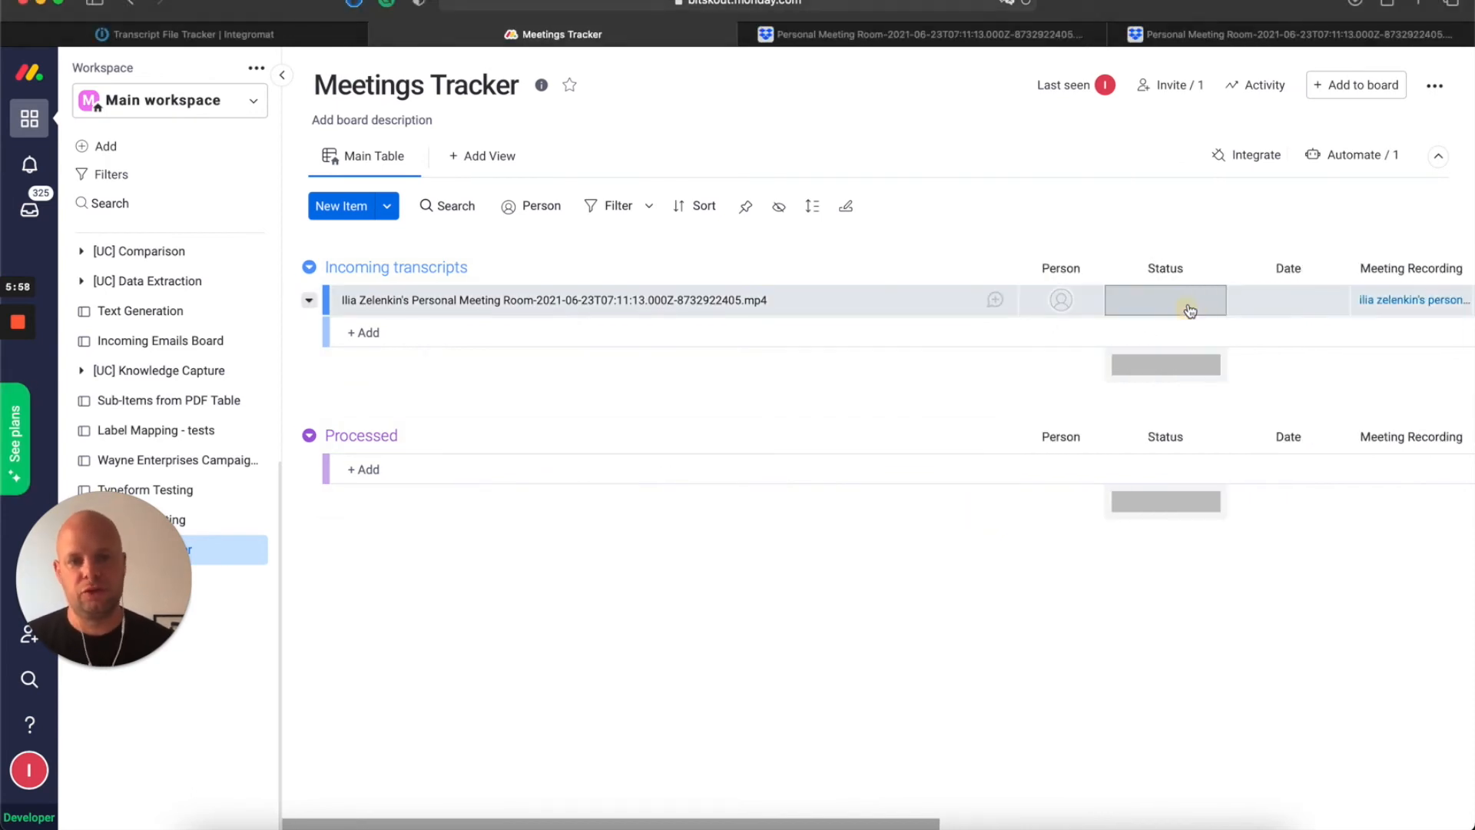
# - Set the recording item's Status to Extract Keypoints
pyautogui.click(1165, 300)
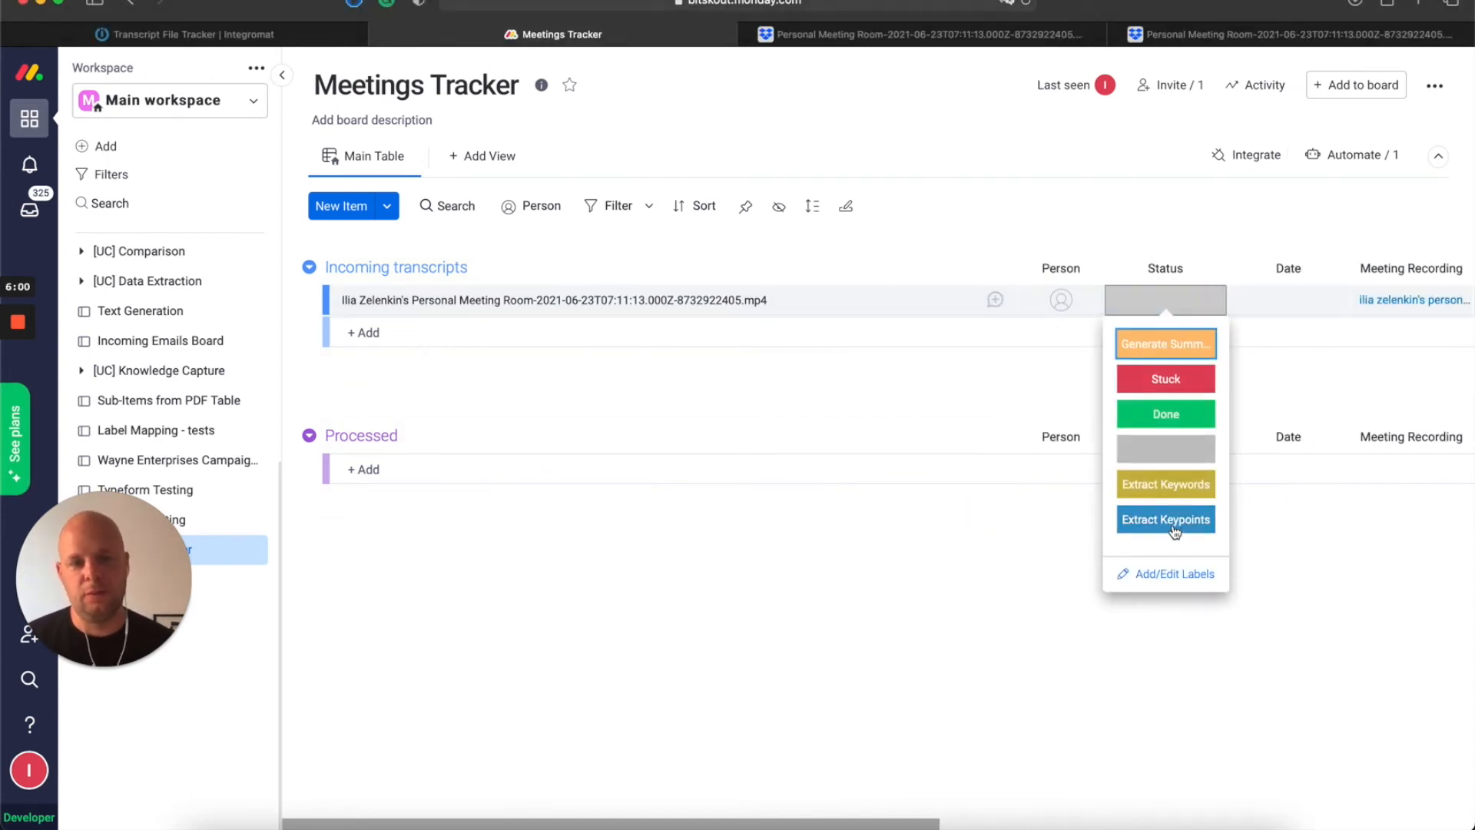
pyautogui.click(1166, 519)
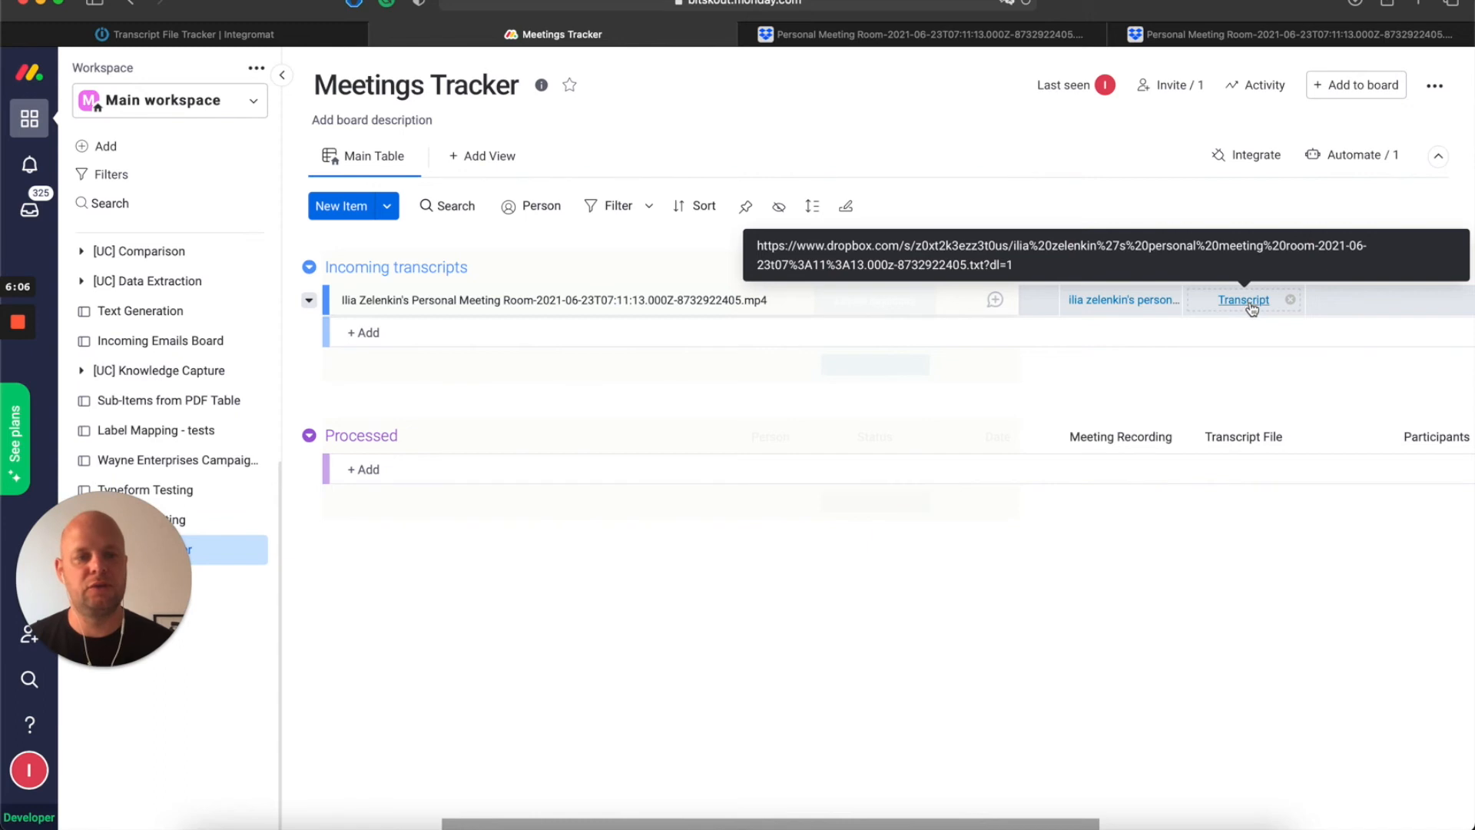
pyautogui.moveTo(1241, 313)
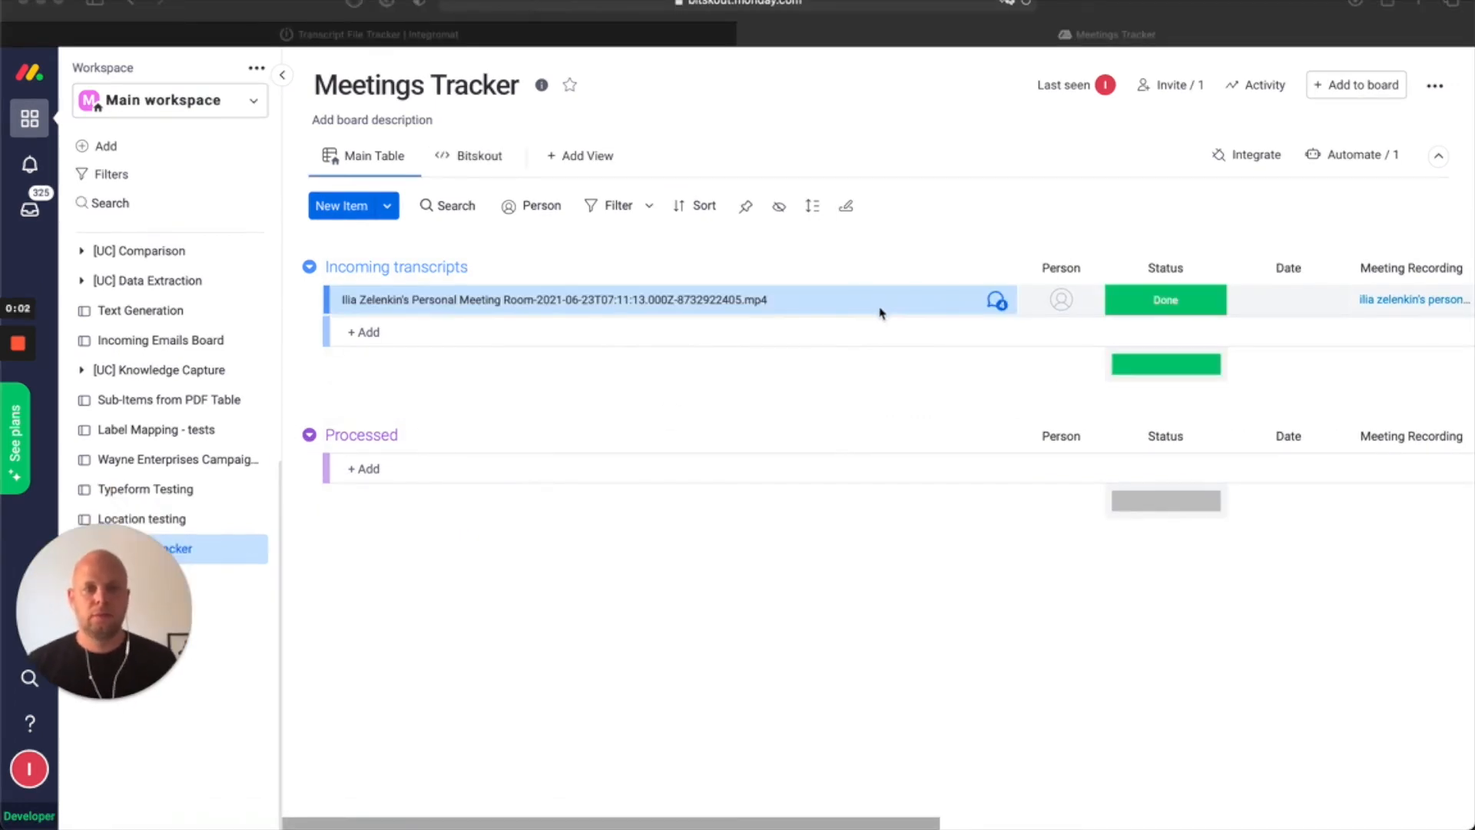
# - Scroll the board right to read the item's Key points column
pyautogui.hscroll(3)
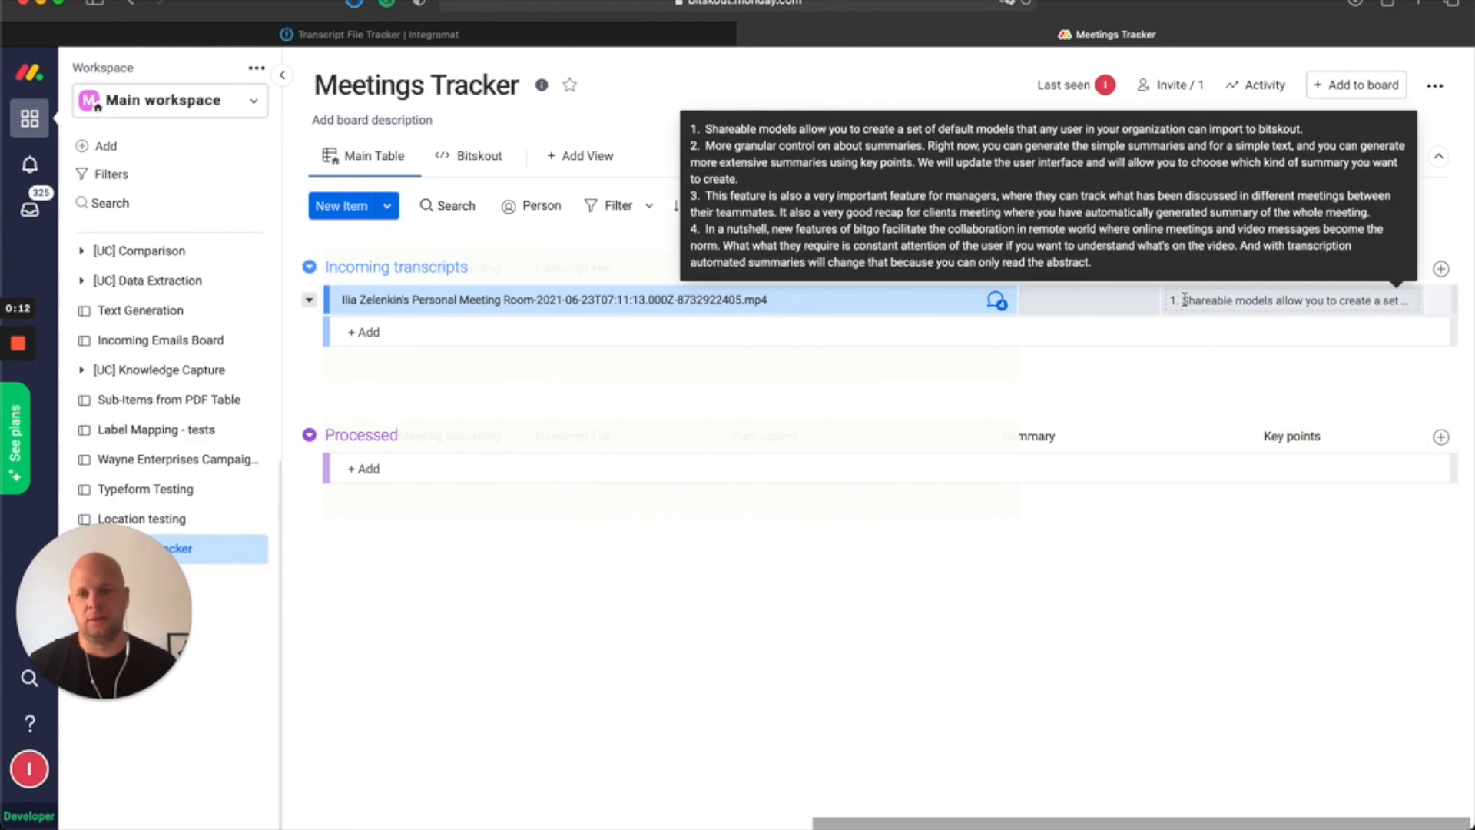
pyautogui.moveTo(1187, 299)
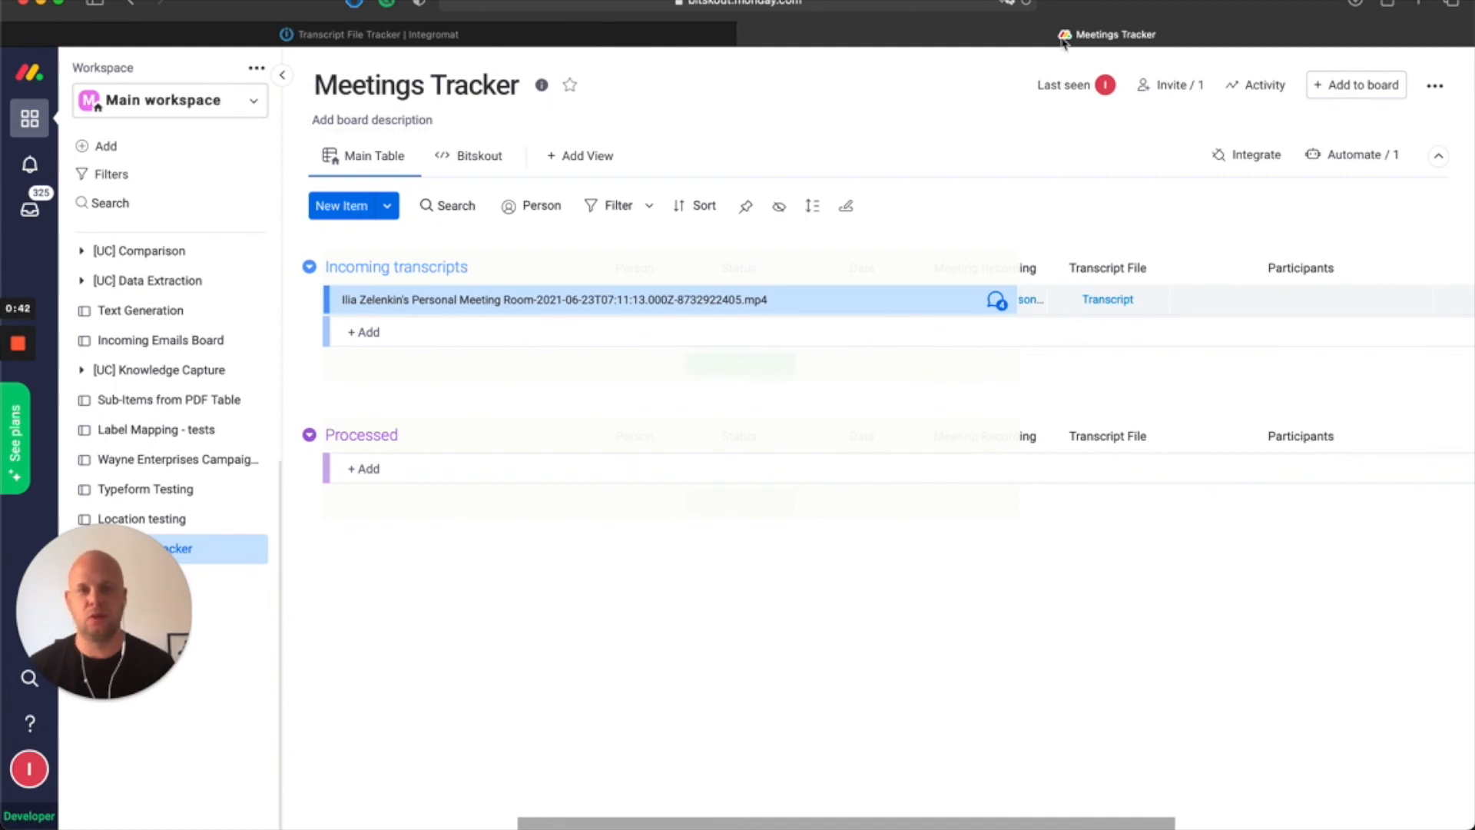
pyautogui.moveTo(1385, 23)
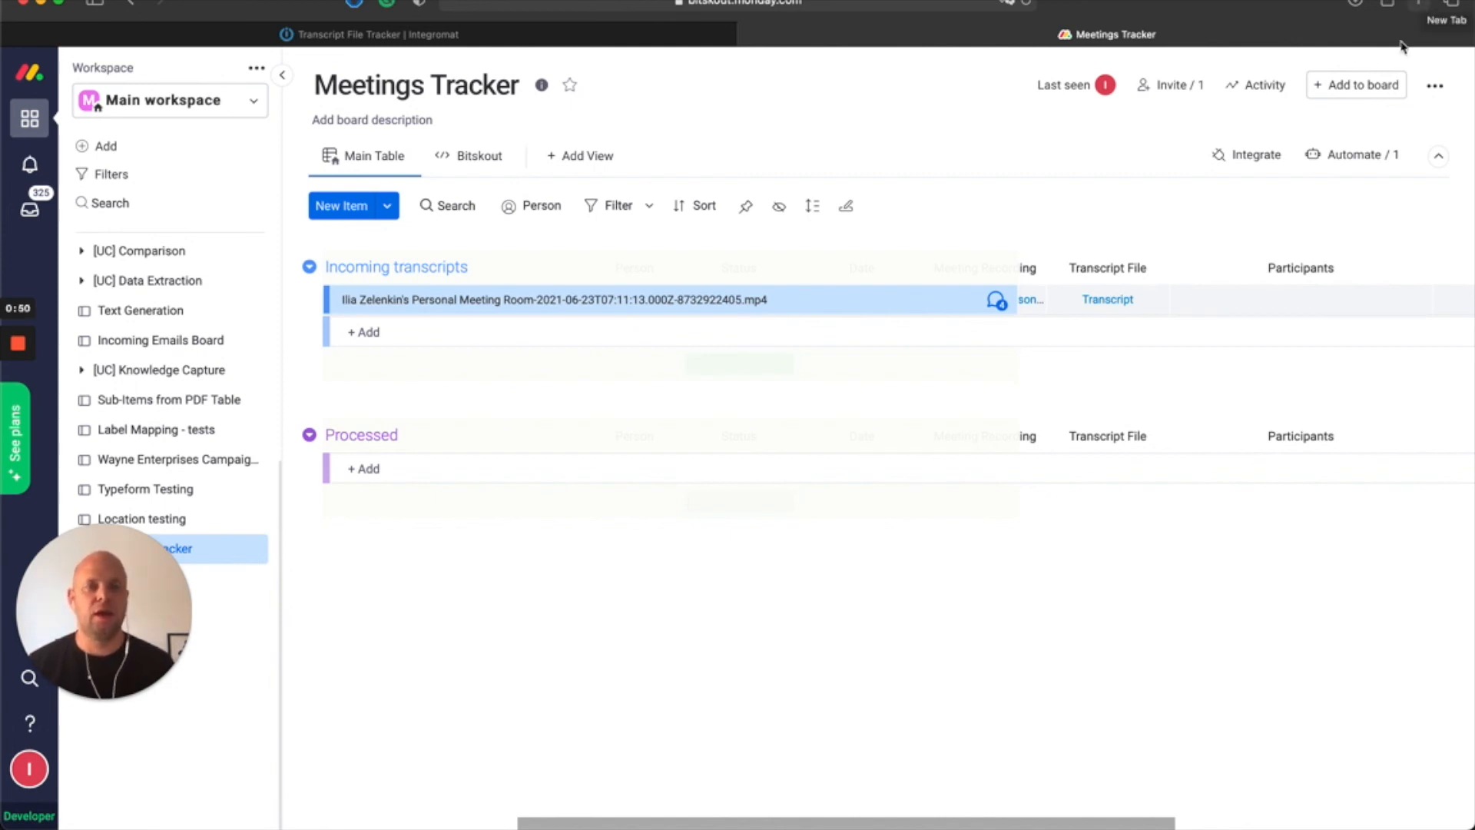
pyautogui.moveTo(1215, 232)
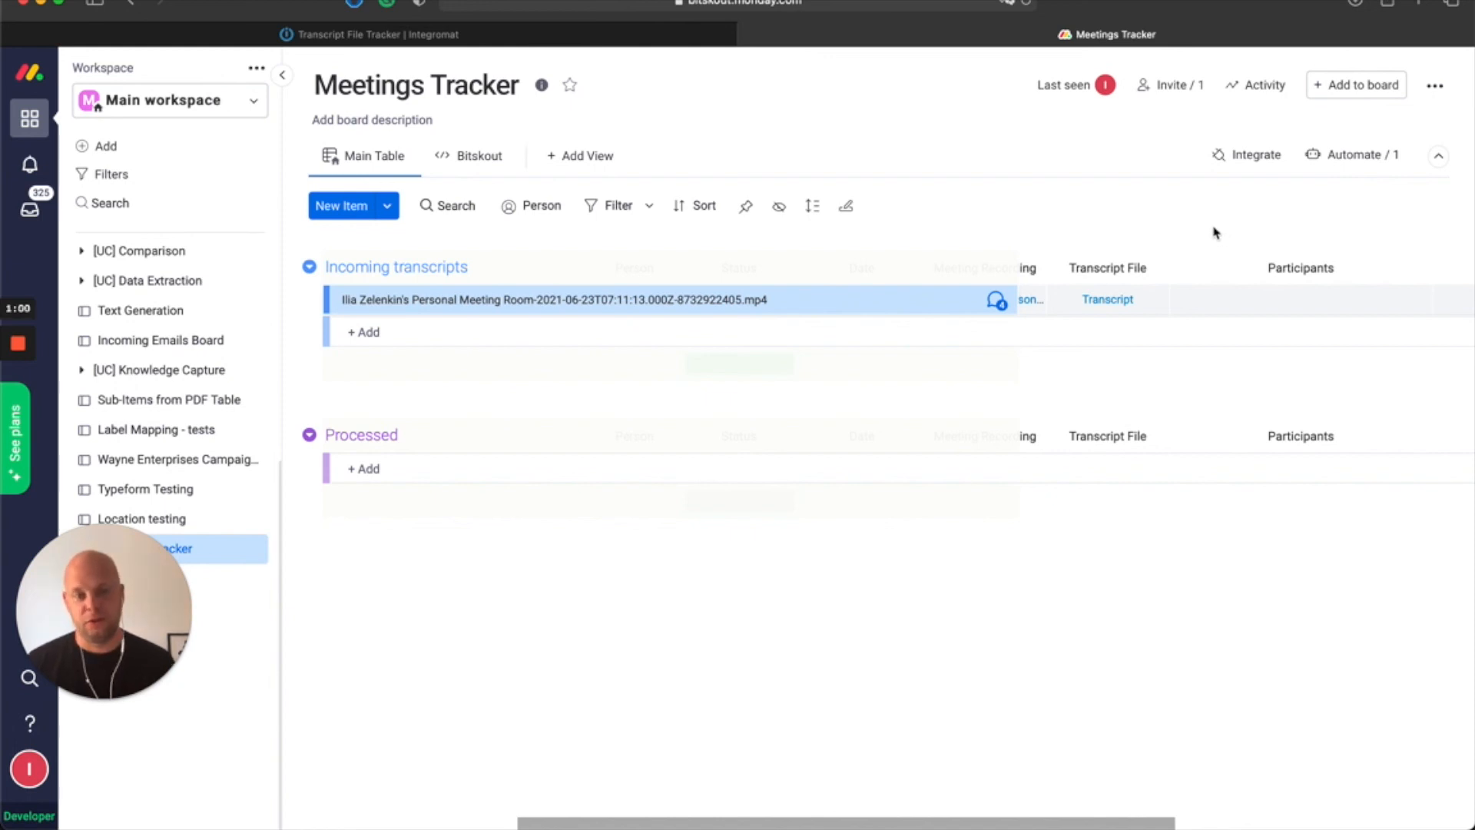
pyautogui.moveTo(1150, 209)
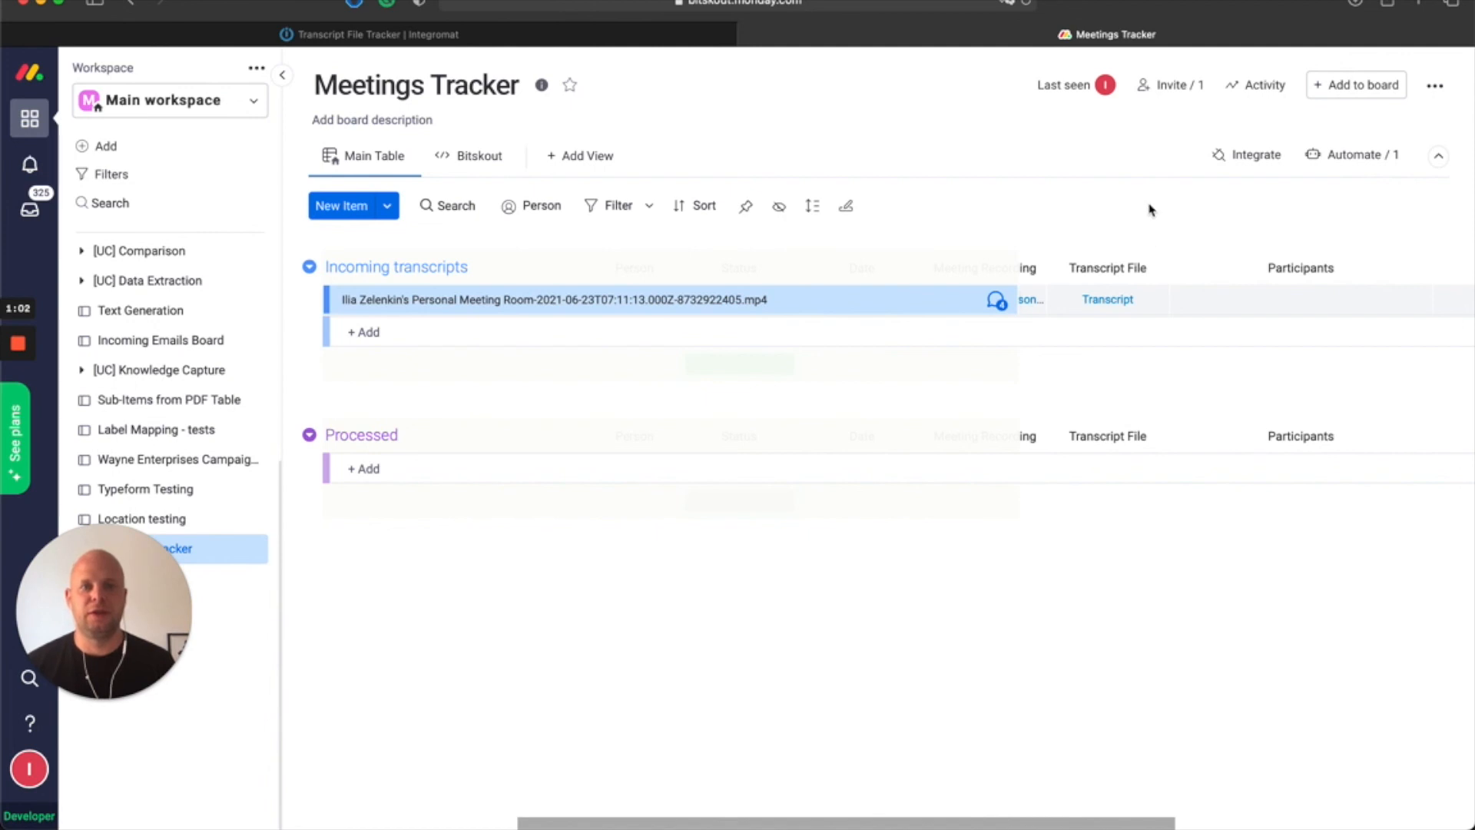
pyautogui.moveTo(903, 241)
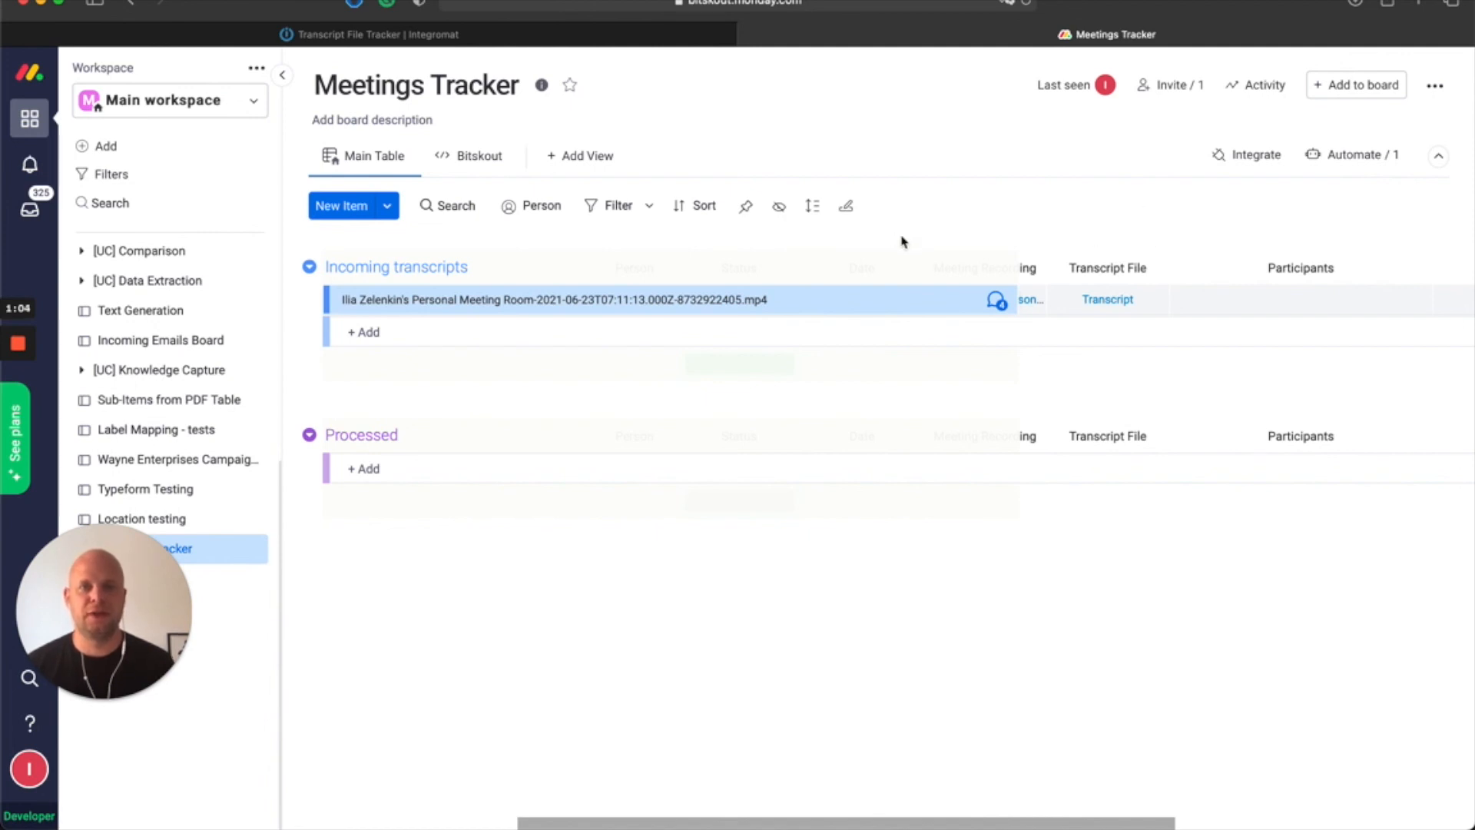